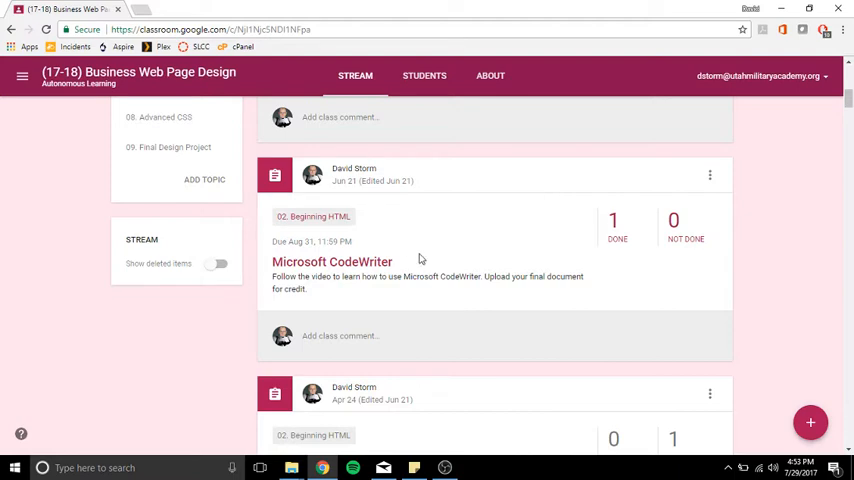
{"action": "mouse_move", "coordinate": [408, 264]}
{"action": "type", "text": "cod"}
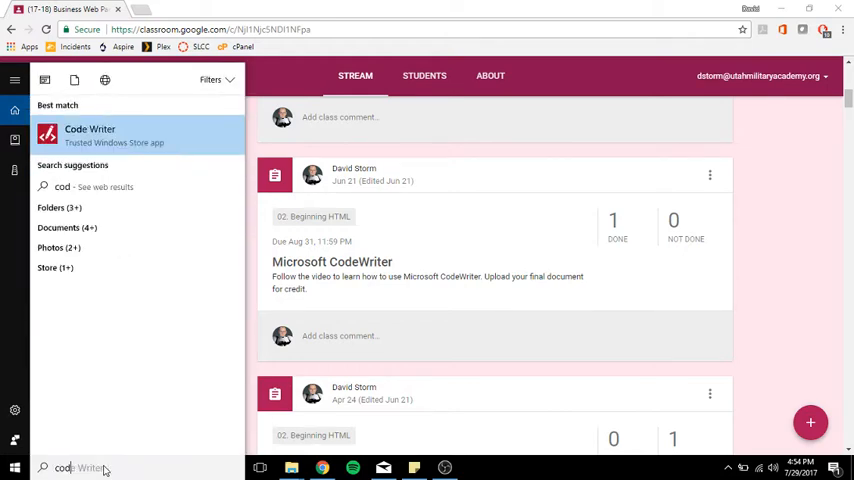
{"action": "mouse_move", "coordinate": [70, 164]}
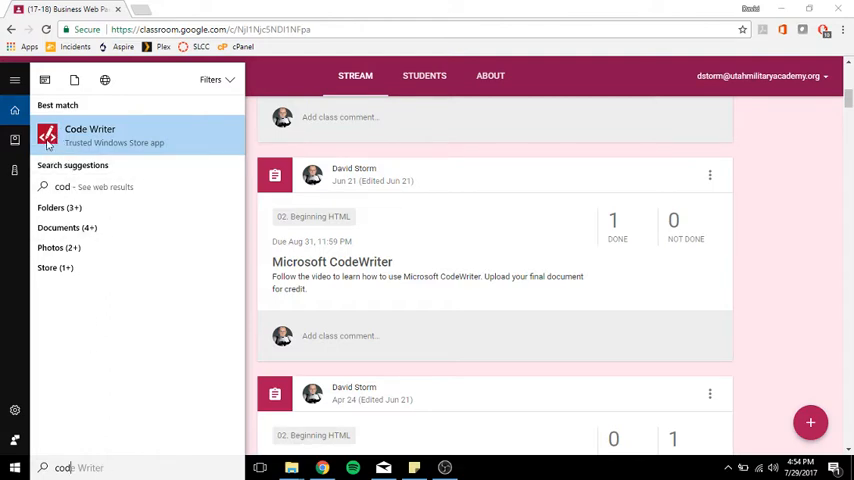
{"action": "mouse_move", "coordinate": [68, 144]}
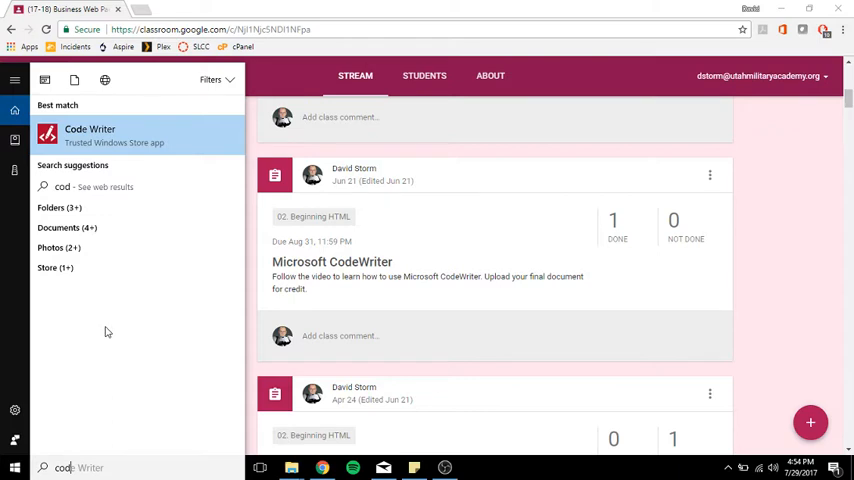
{"action": "mouse_move", "coordinate": [108, 328]}
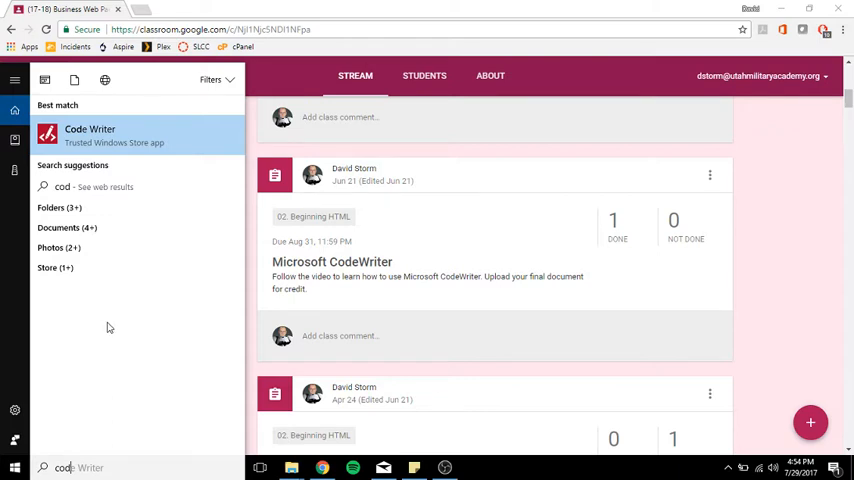
{"action": "mouse_move", "coordinate": [100, 144]}
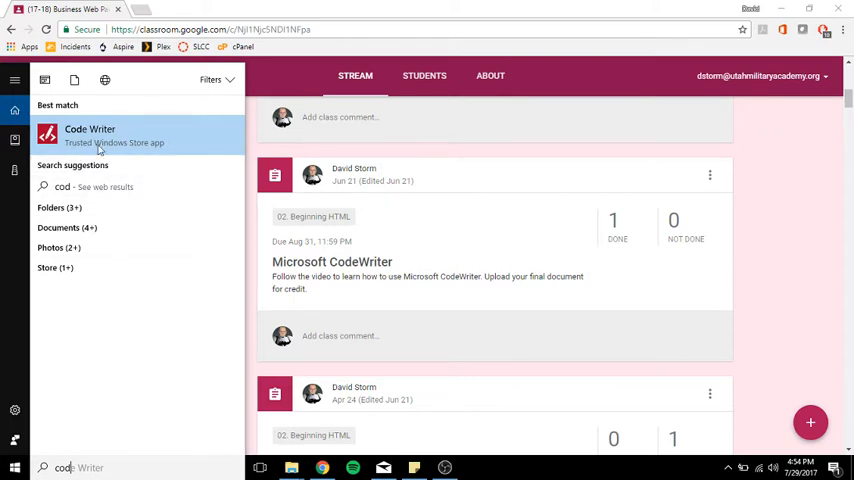
{"action": "mouse_move", "coordinate": [82, 110]}
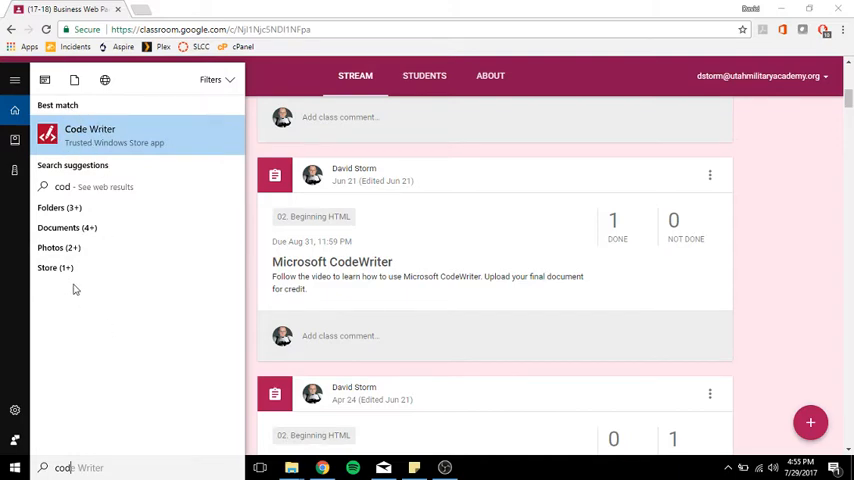
{"action": "mouse_move", "coordinate": [64, 268]}
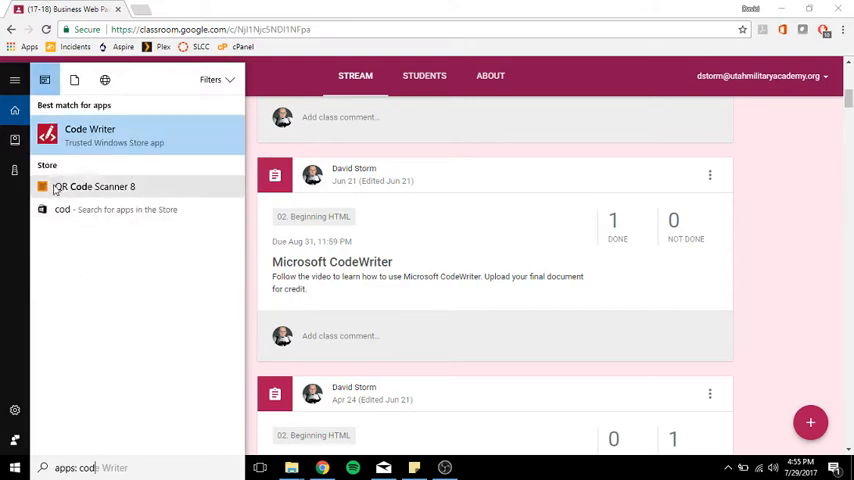
{"action": "mouse_move", "coordinate": [78, 186]}
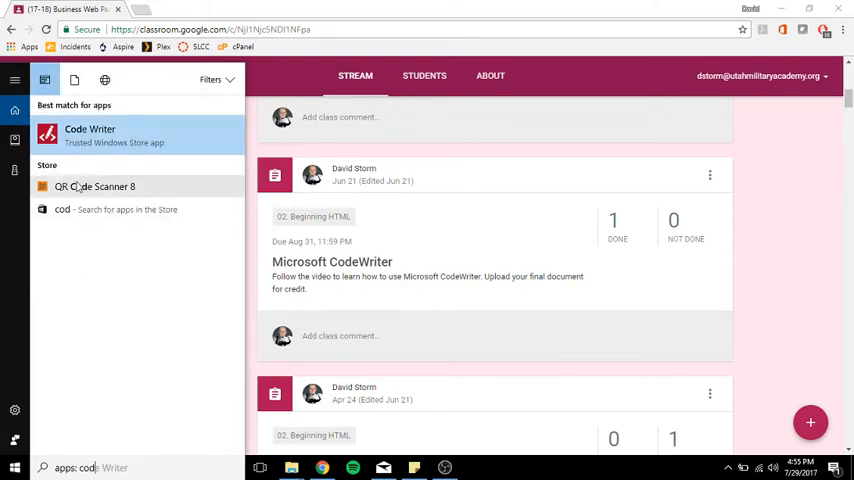
{"action": "mouse_move", "coordinate": [98, 276]}
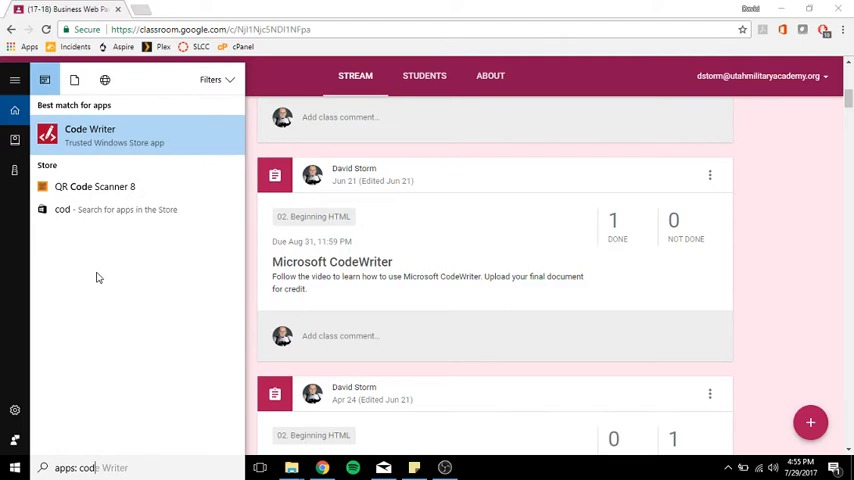
{"action": "mouse_move", "coordinate": [100, 132]}
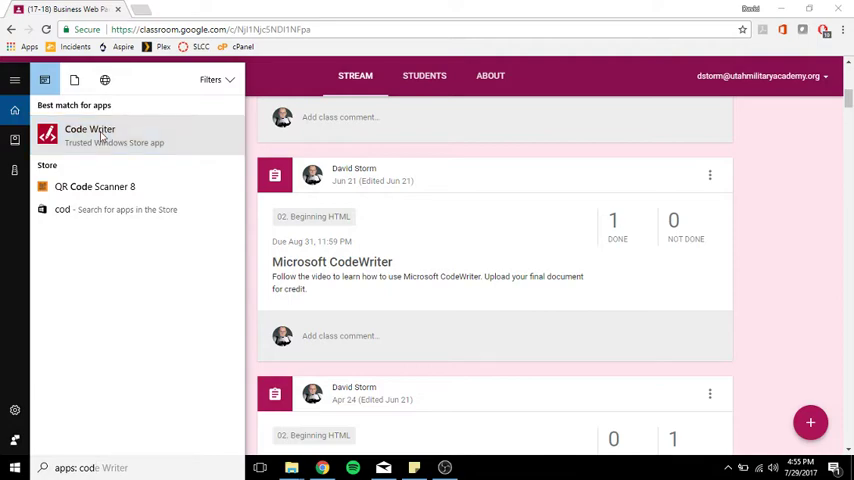
Launch Code Writer to its start page, briefly showing and dismissing the app commands.
{"action": "left_click", "coordinate": [90, 128]}
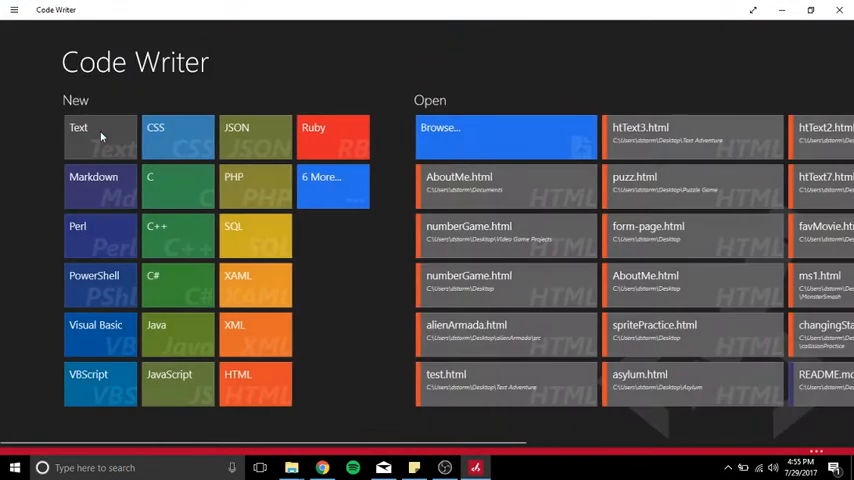
{"action": "mouse_move", "coordinate": [280, 44]}
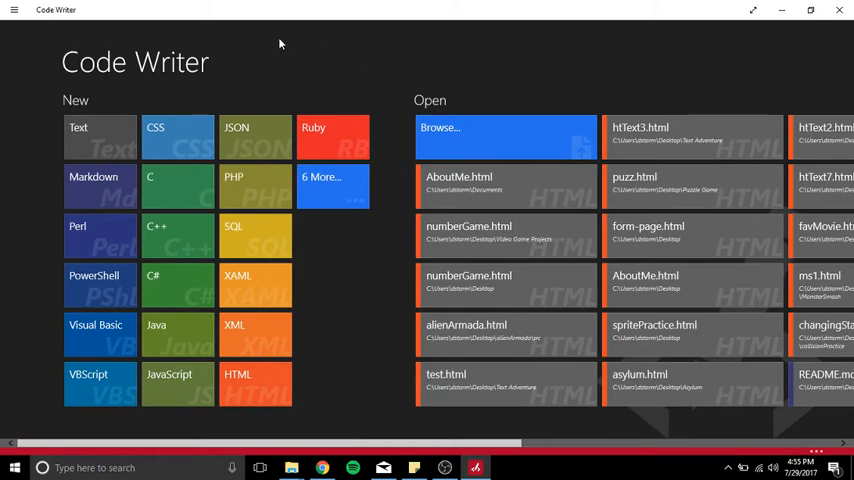
{"action": "mouse_move", "coordinate": [96, 62]}
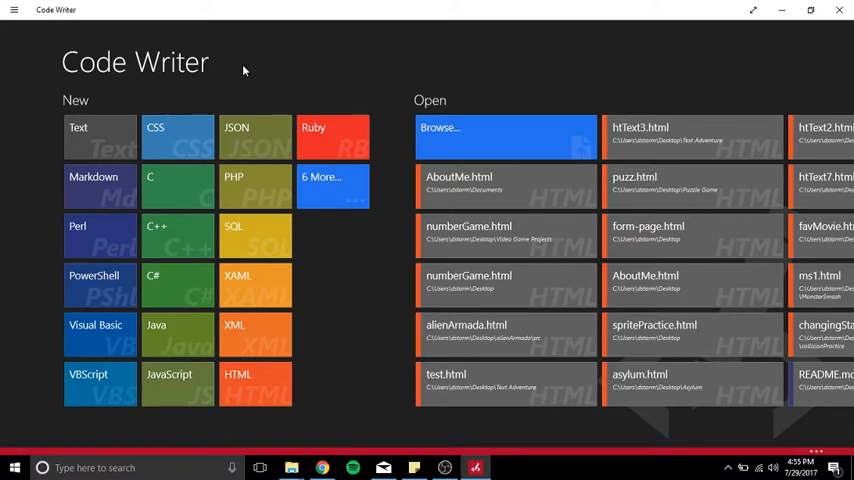
{"action": "mouse_move", "coordinate": [298, 82]}
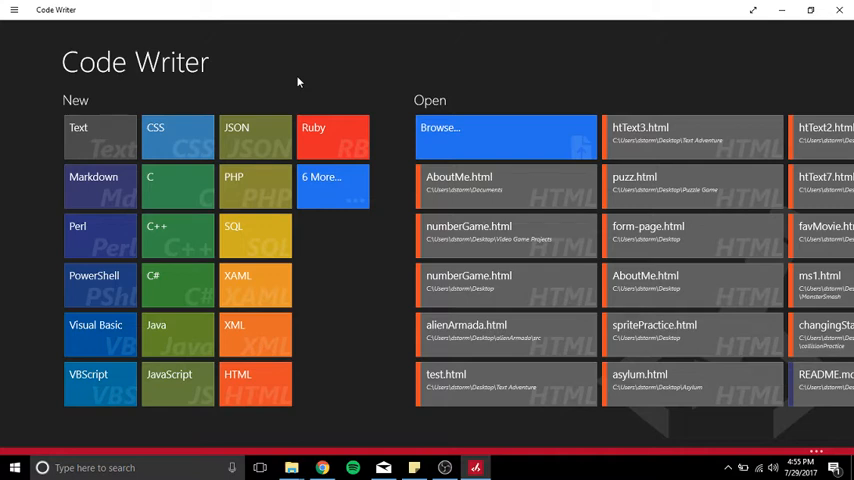
{"action": "mouse_move", "coordinate": [112, 20]}
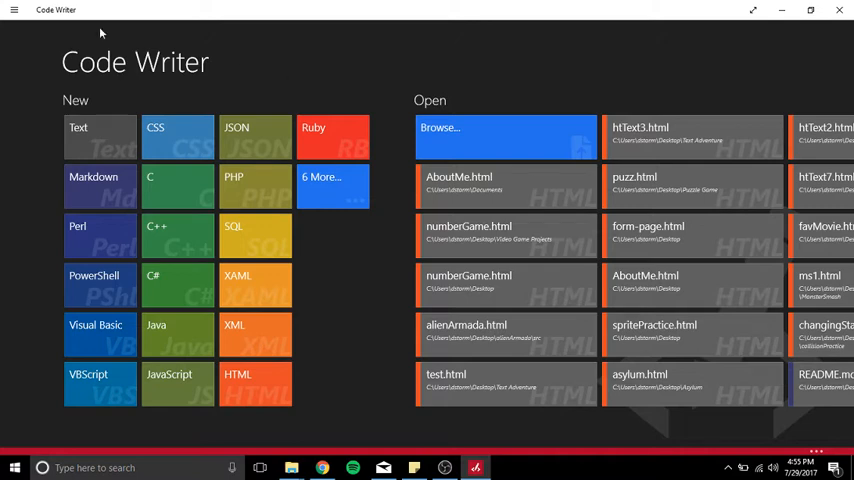
{"action": "left_click", "coordinate": [12, 12]}
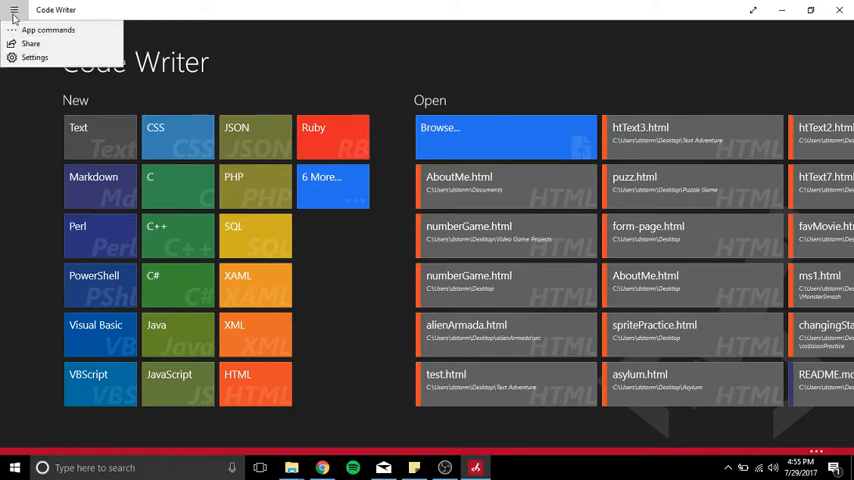
{"action": "left_click", "coordinate": [356, 68]}
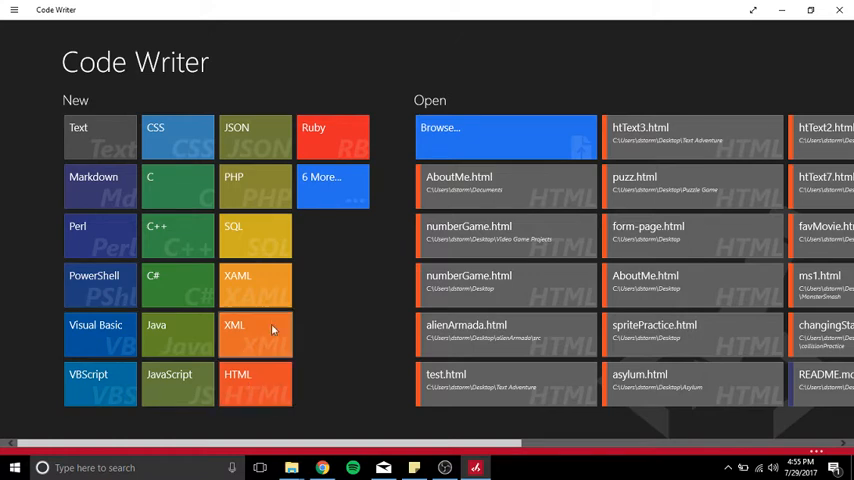
{"action": "mouse_move", "coordinate": [276, 324]}
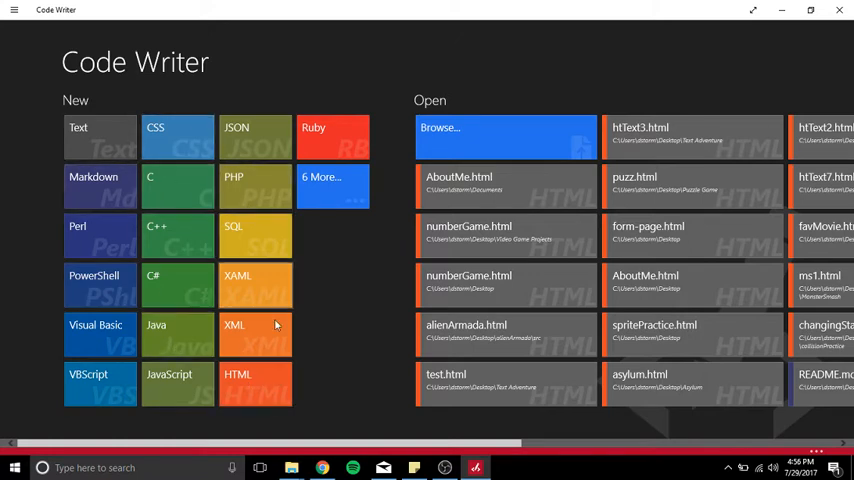
{"action": "mouse_move", "coordinate": [296, 382]}
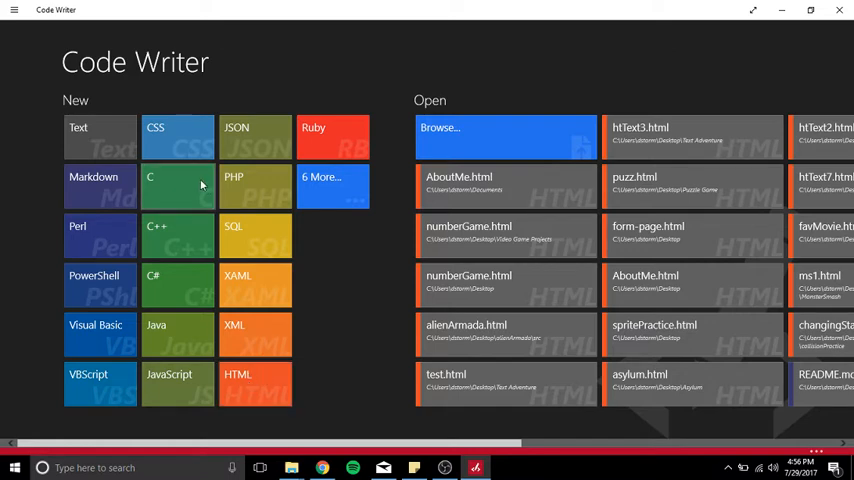
{"action": "mouse_move", "coordinate": [364, 320]}
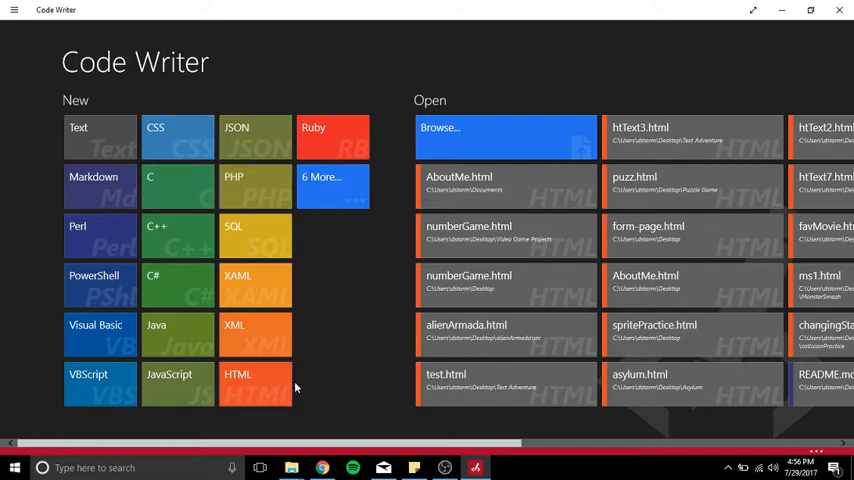
{"action": "mouse_move", "coordinate": [326, 356]}
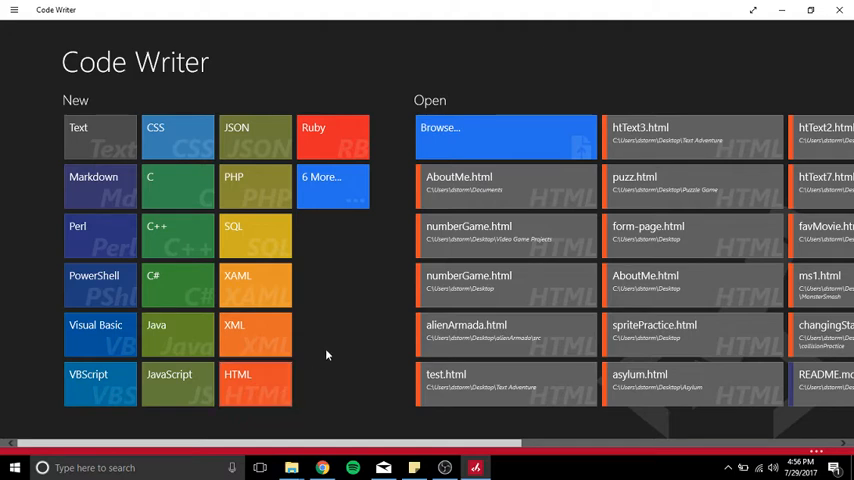
{"action": "mouse_move", "coordinate": [256, 388]}
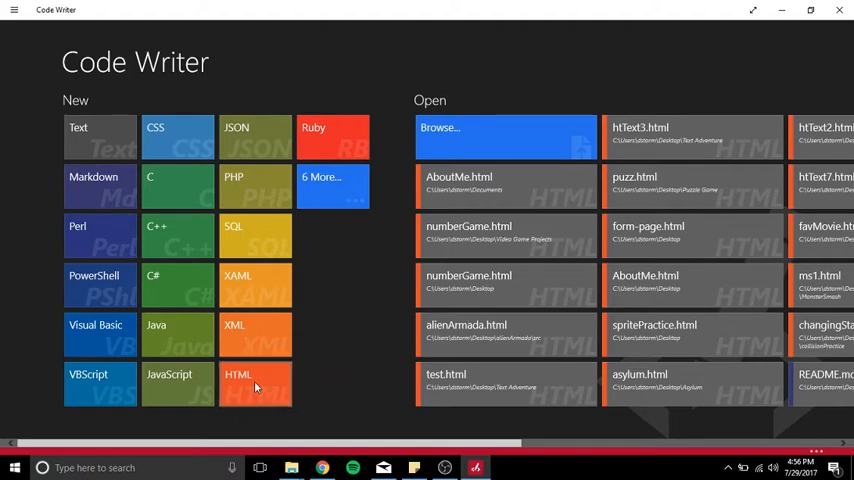
Start a new HTML document and indent the skeleton lines from <html> to </body> one level.
{"action": "left_click", "coordinate": [256, 384]}
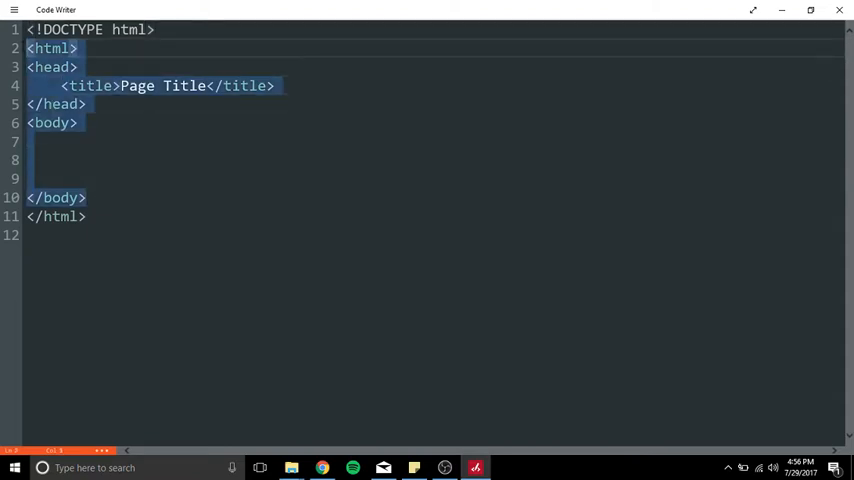
{"action": "key", "text": "Tab"}
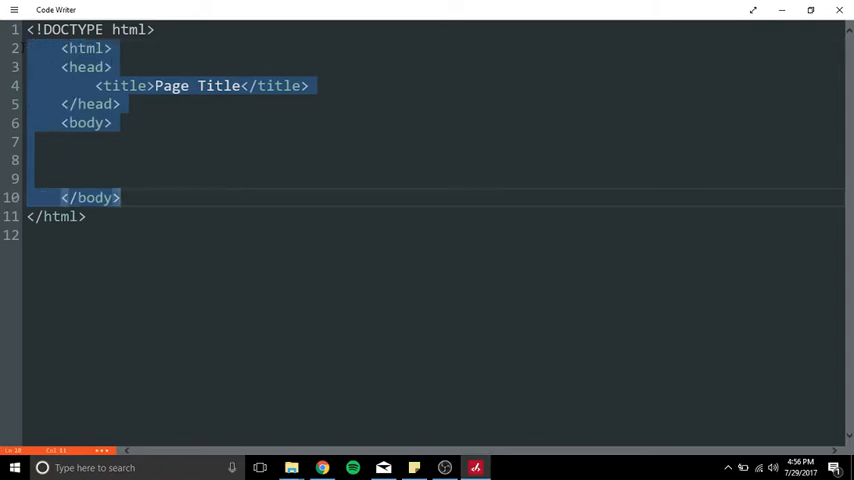
{"action": "mouse_move", "coordinate": [196, 150]}
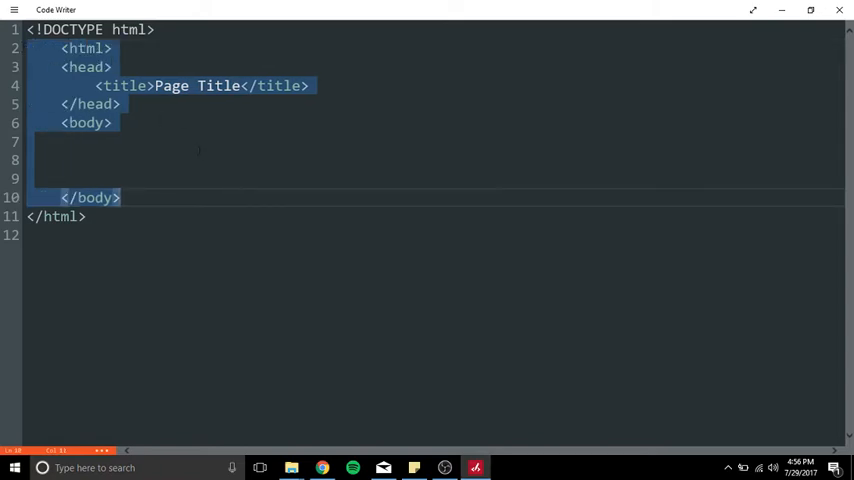
{"action": "left_click", "coordinate": [108, 160]}
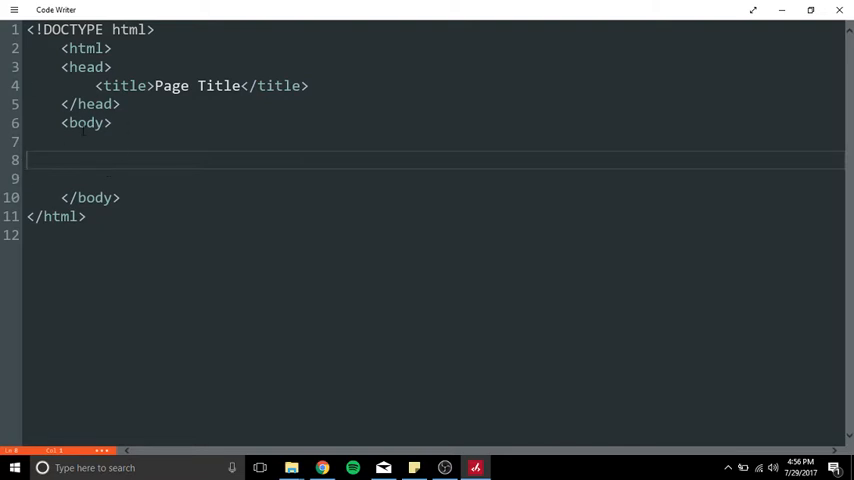
{"action": "left_click", "coordinate": [120, 122]}
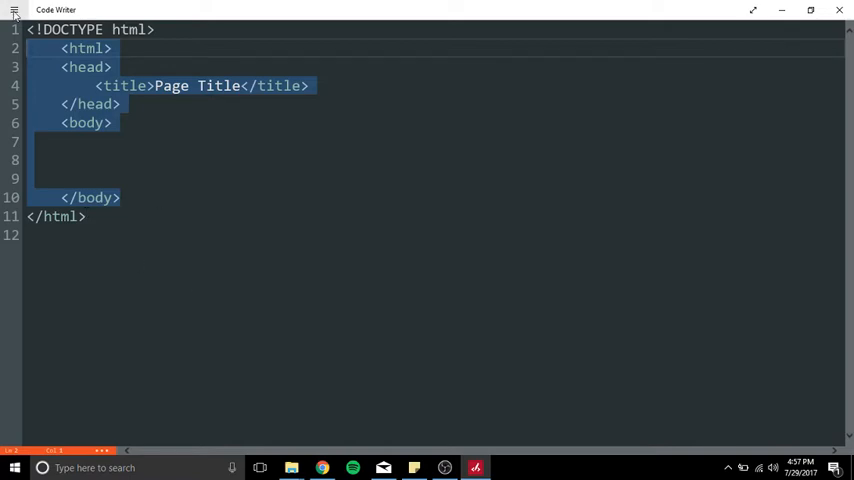
Outdent the selected html, head and body tags back to the left margin via Advanced.
{"action": "left_click", "coordinate": [12, 16]}
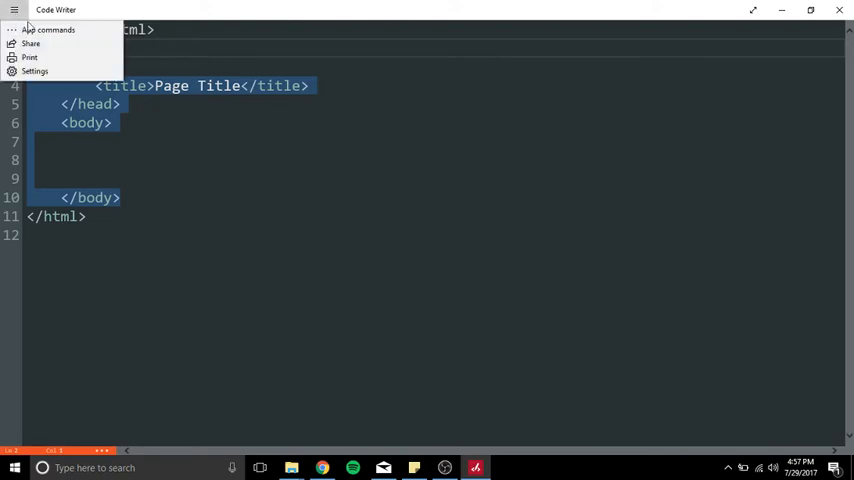
{"action": "mouse_move", "coordinate": [32, 72]}
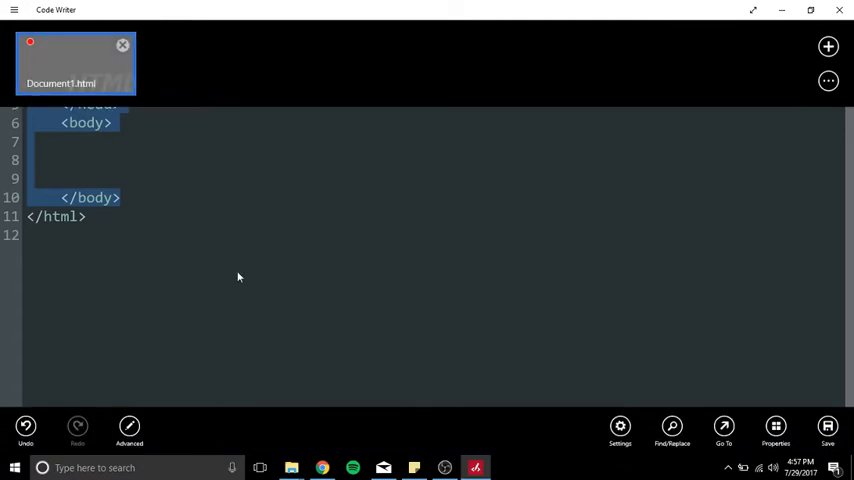
{"action": "left_click", "coordinate": [128, 424]}
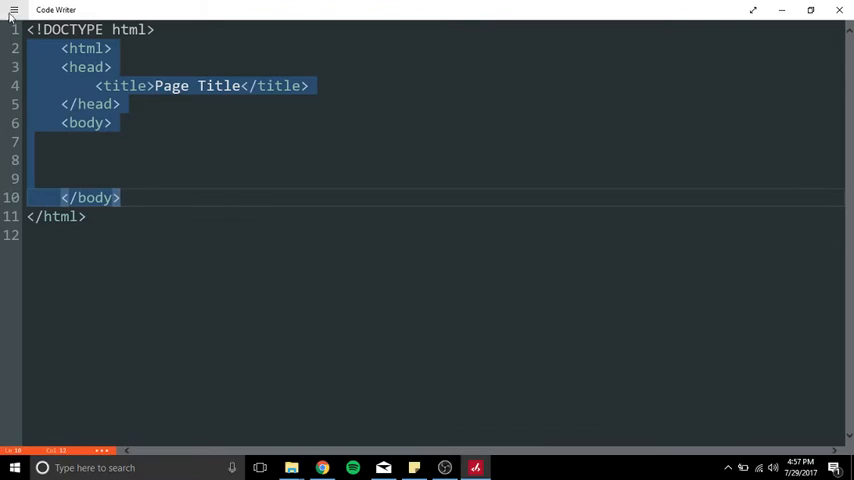
{"action": "left_click", "coordinate": [14, 14]}
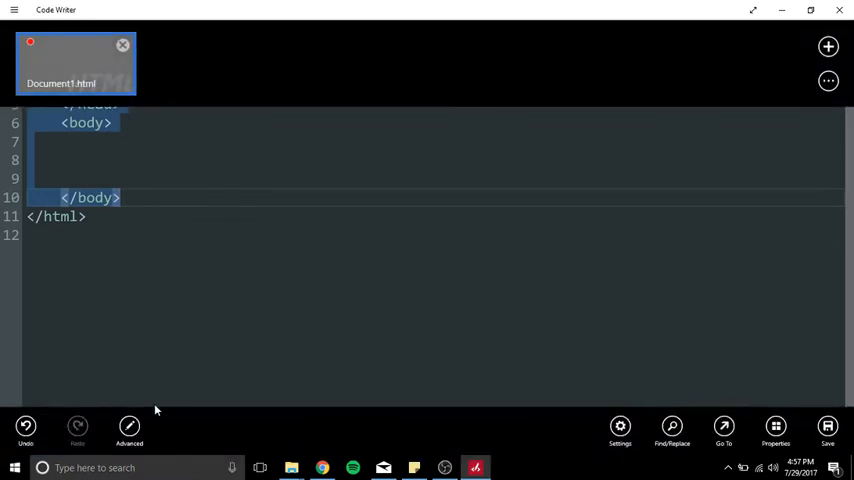
{"action": "left_click", "coordinate": [128, 424]}
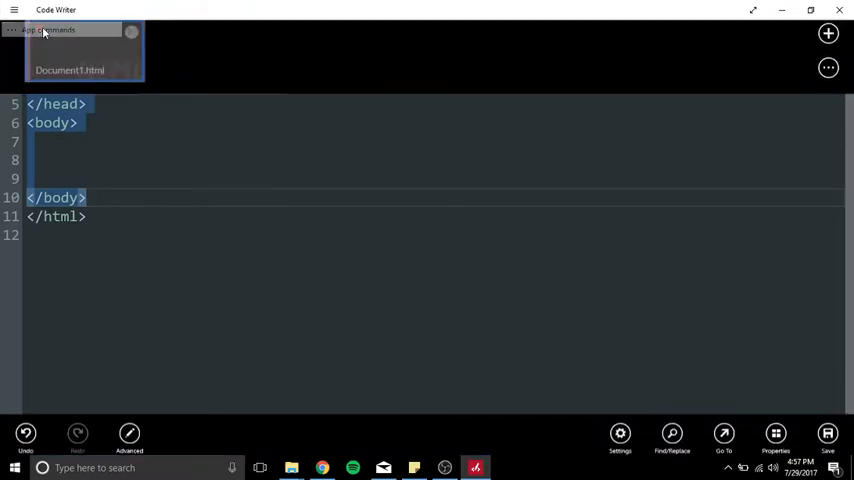
{"action": "left_click", "coordinate": [128, 432]}
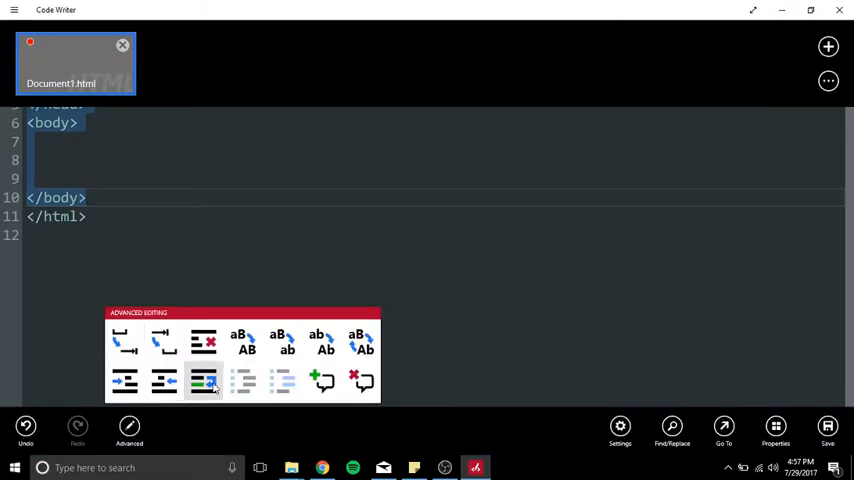
{"action": "mouse_move", "coordinate": [204, 380]}
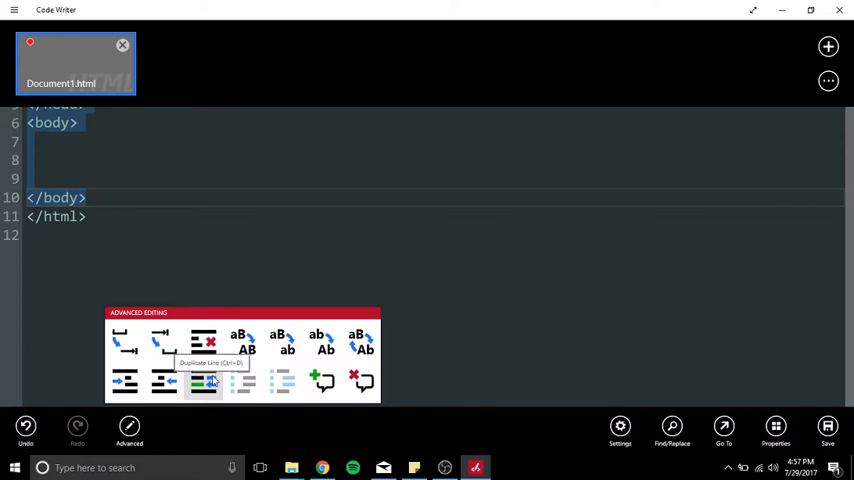
{"action": "mouse_move", "coordinate": [202, 348]}
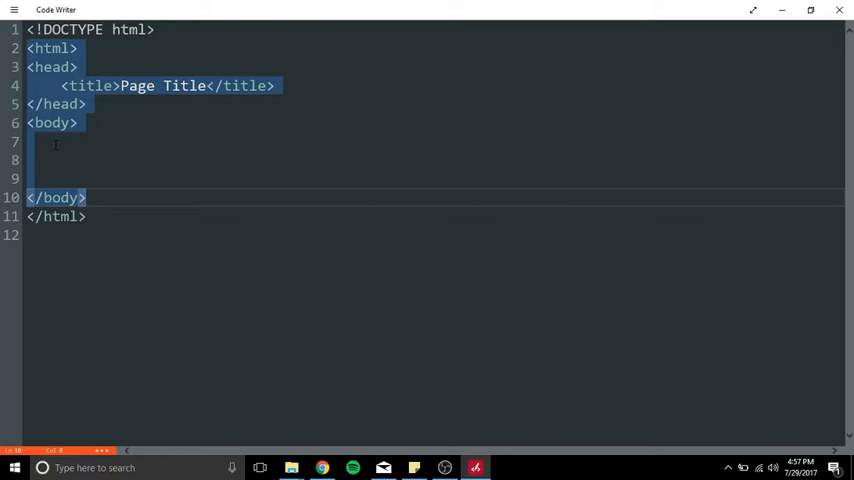
{"action": "left_click", "coordinate": [146, 186]}
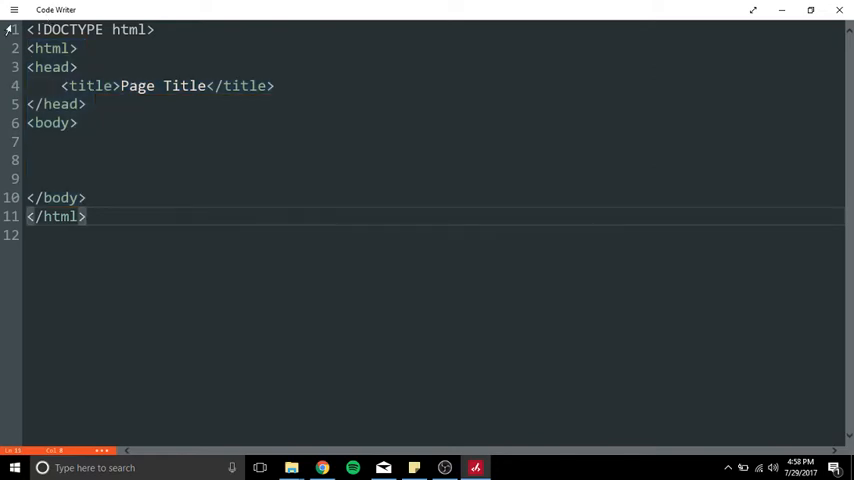
Insert an HTML comment reading 'This is a comment' after the closing html tag.
{"action": "left_click", "coordinate": [12, 12]}
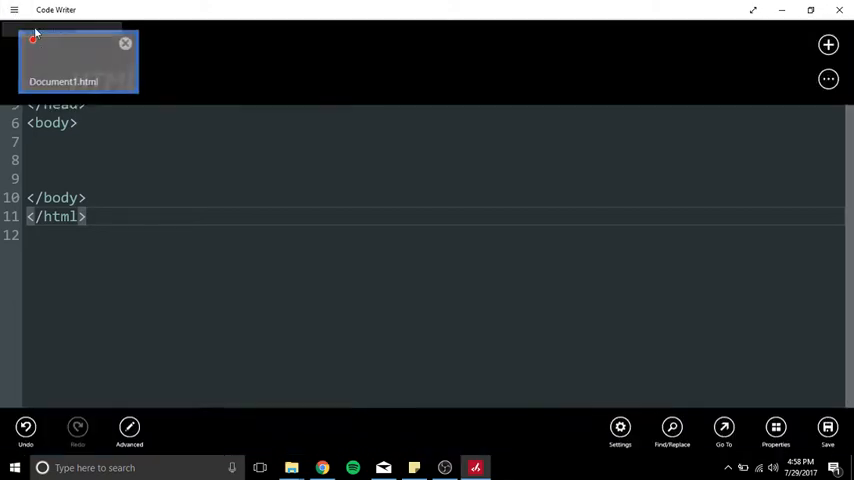
{"action": "left_click", "coordinate": [128, 426]}
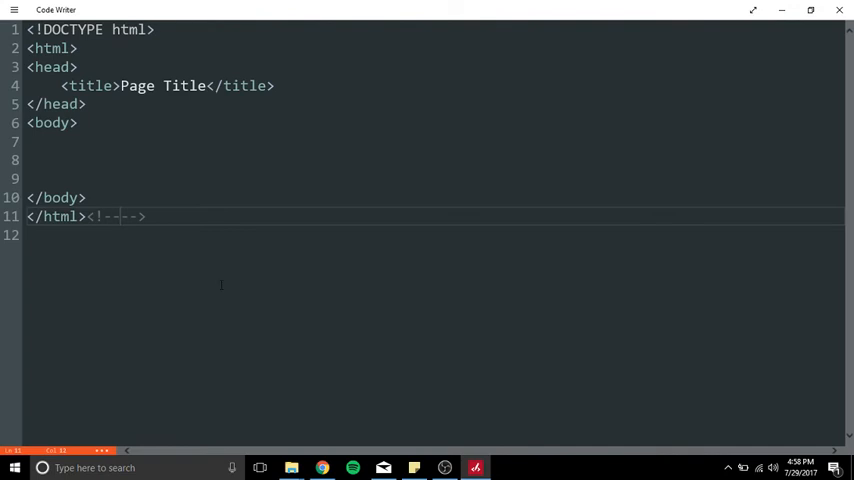
{"action": "type", "text": "t"}
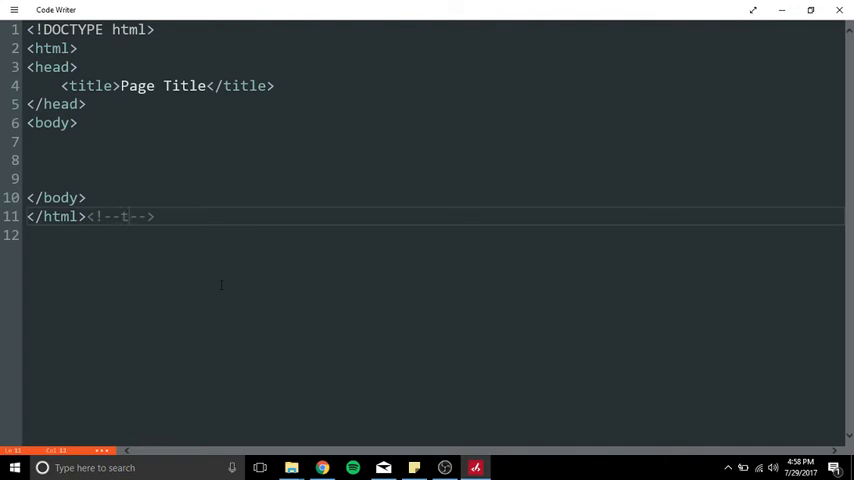
{"action": "key", "text": "Backspace"}
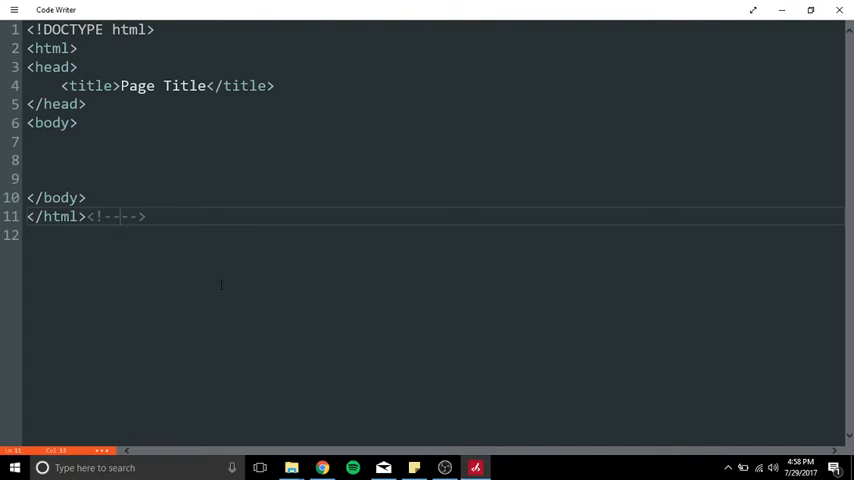
{"action": "type", "text": "This is a co"}
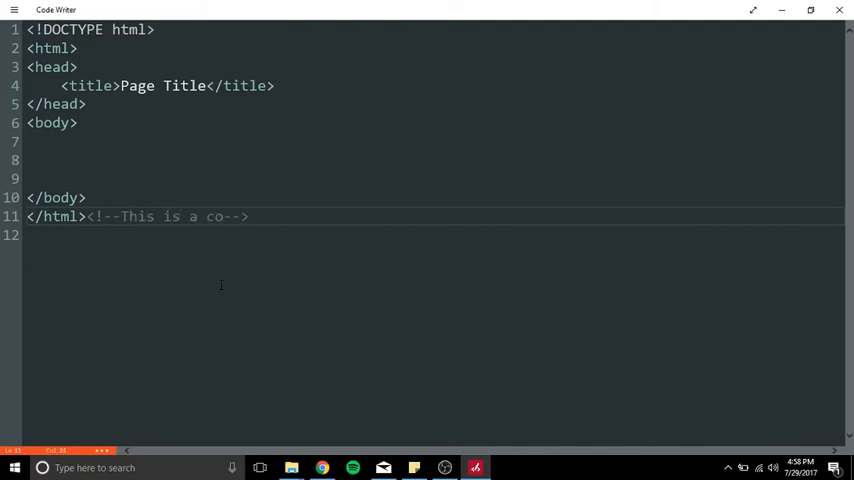
{"action": "type", "text": "mment"}
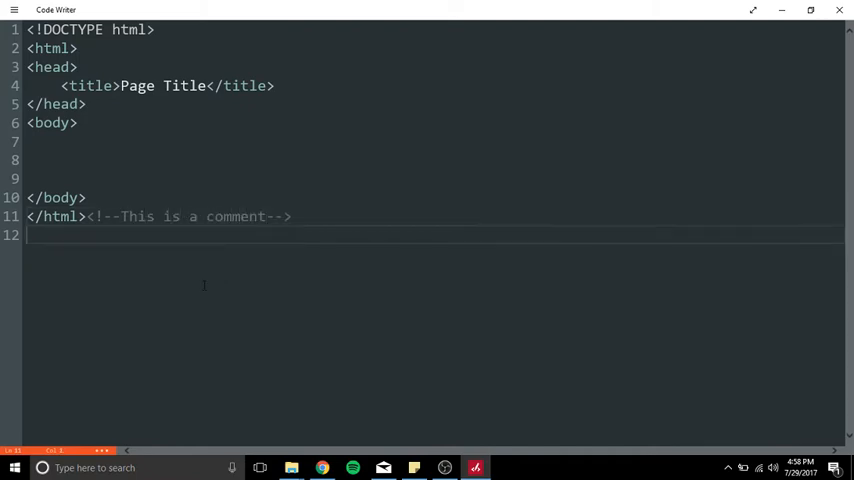
{"action": "left_click", "coordinate": [12, 12]}
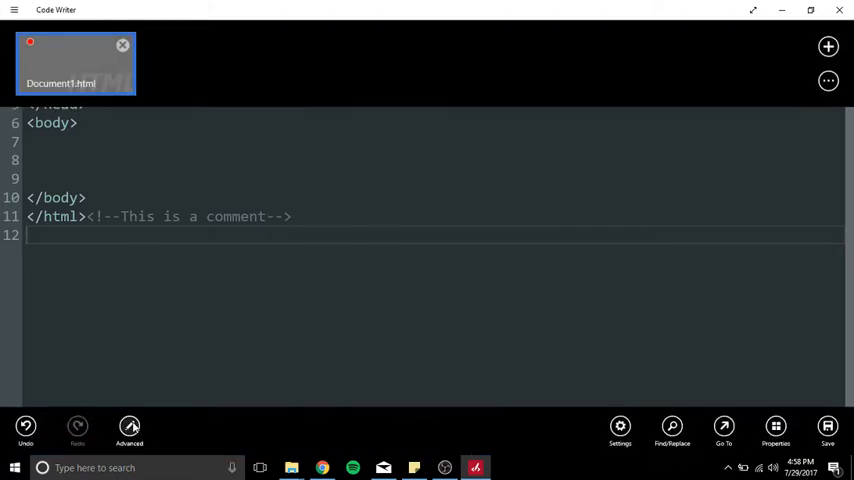
{"action": "mouse_move", "coordinate": [212, 116]}
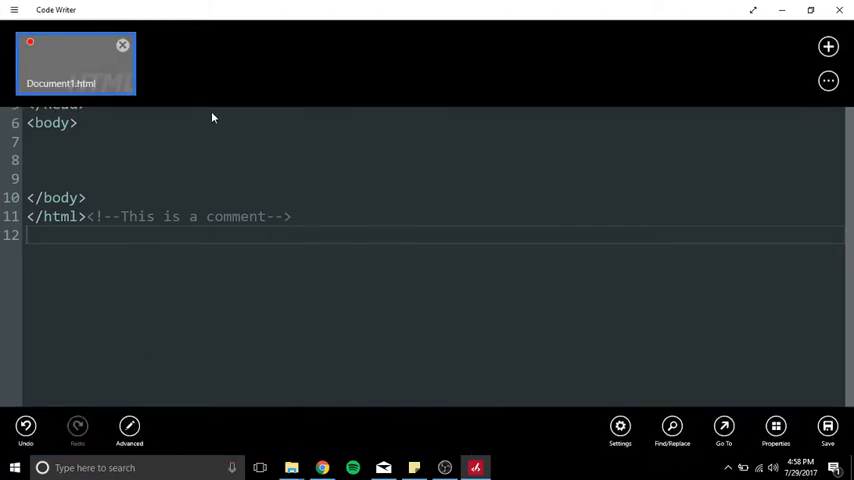
{"action": "mouse_move", "coordinate": [598, 62]}
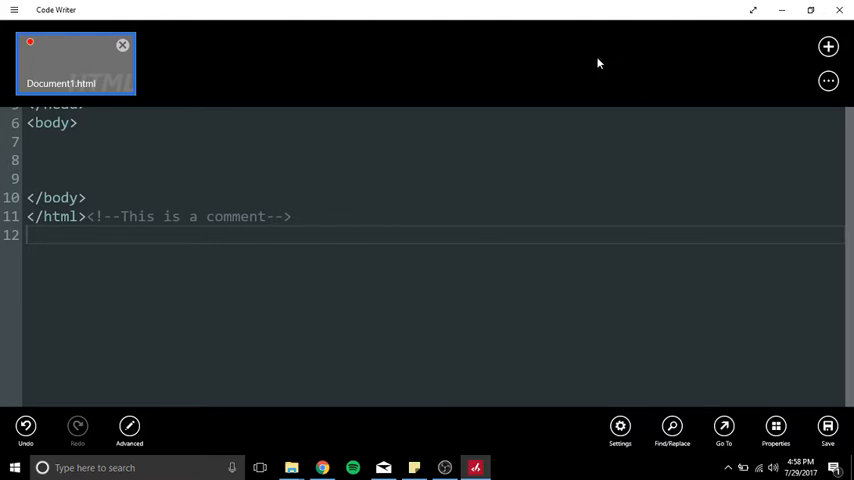
{"action": "mouse_move", "coordinate": [204, 66]}
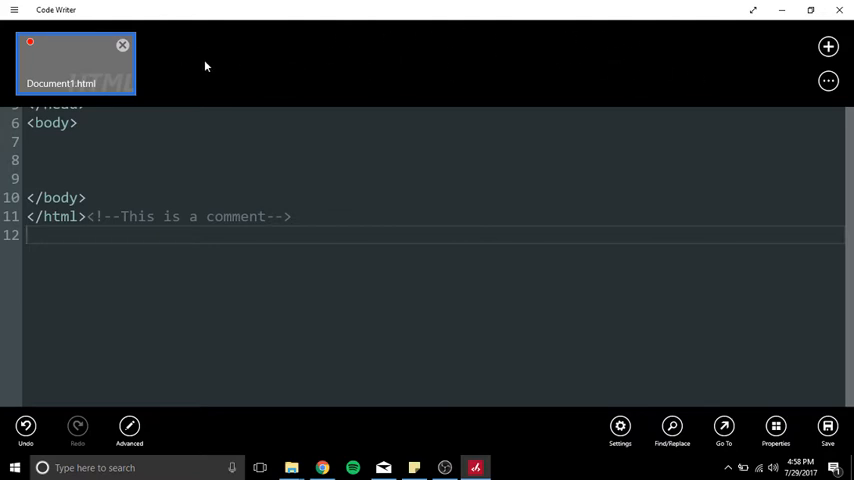
{"action": "mouse_move", "coordinate": [302, 58]}
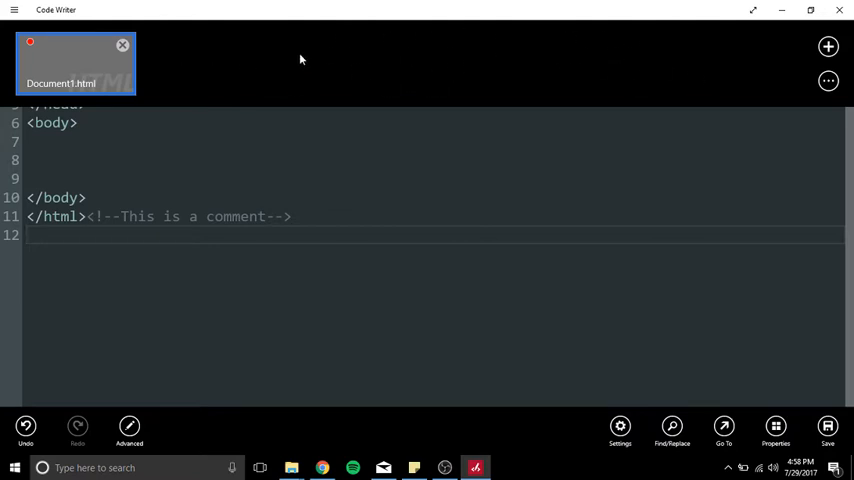
{"action": "mouse_move", "coordinate": [72, 52]}
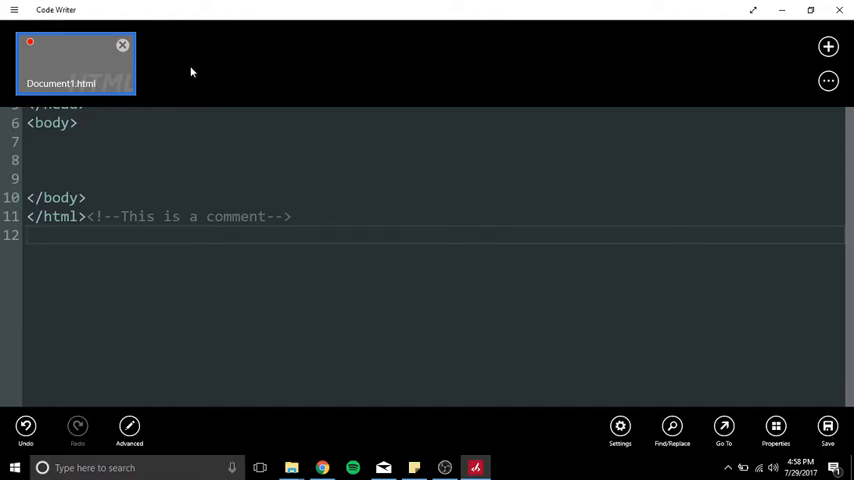
{"action": "mouse_move", "coordinate": [828, 48]}
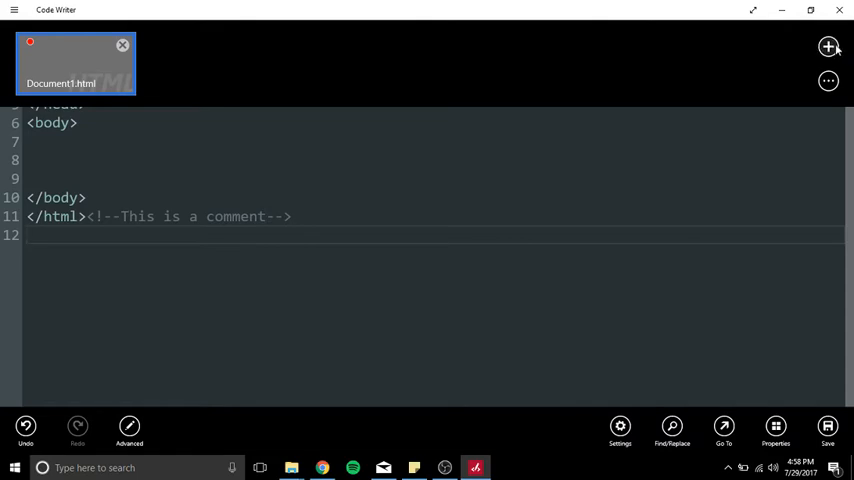
{"action": "mouse_move", "coordinate": [826, 48]}
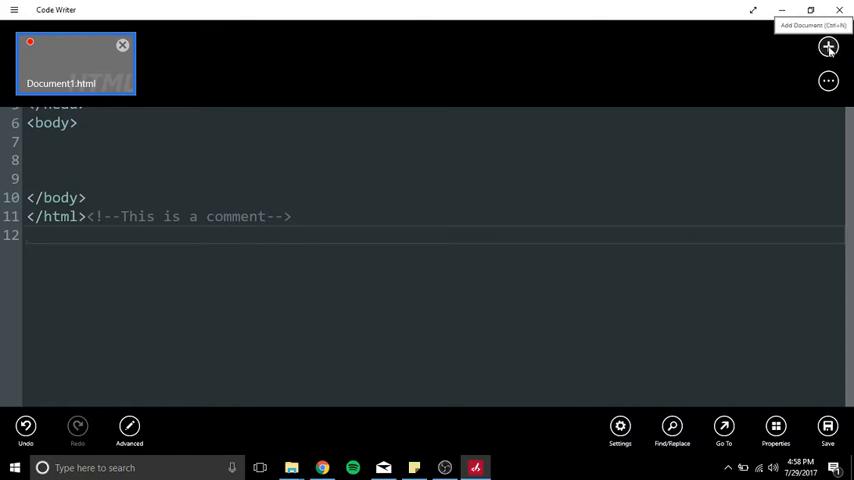
{"action": "mouse_move", "coordinate": [828, 48]}
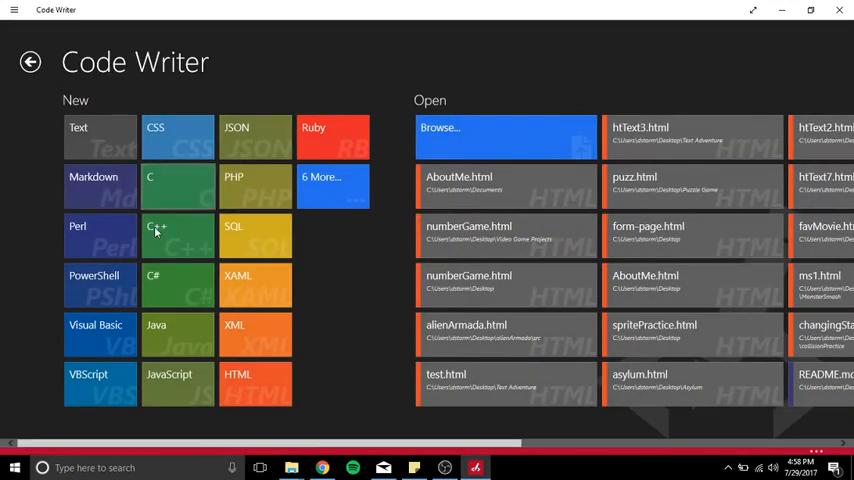
{"action": "mouse_move", "coordinate": [248, 100]}
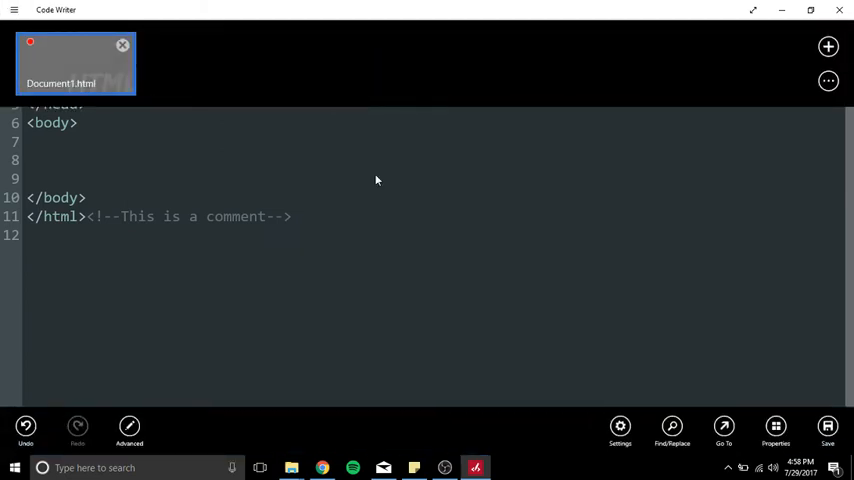
{"action": "mouse_move", "coordinate": [584, 340]}
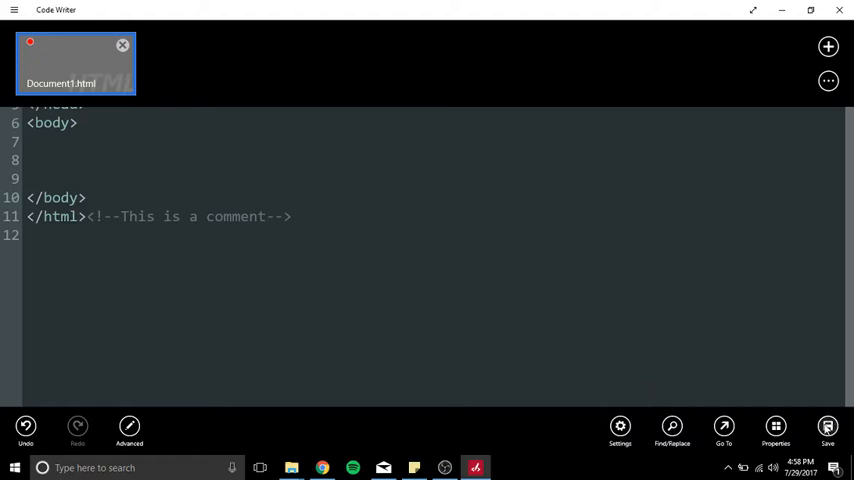
Save the page to the desktop as AboutMe.html instead of Document3.html.
{"action": "left_click", "coordinate": [824, 428]}
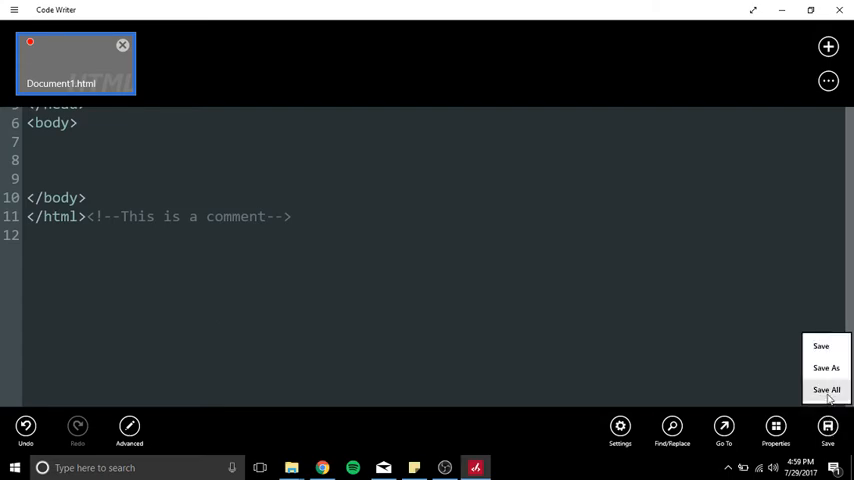
{"action": "mouse_move", "coordinate": [824, 348]}
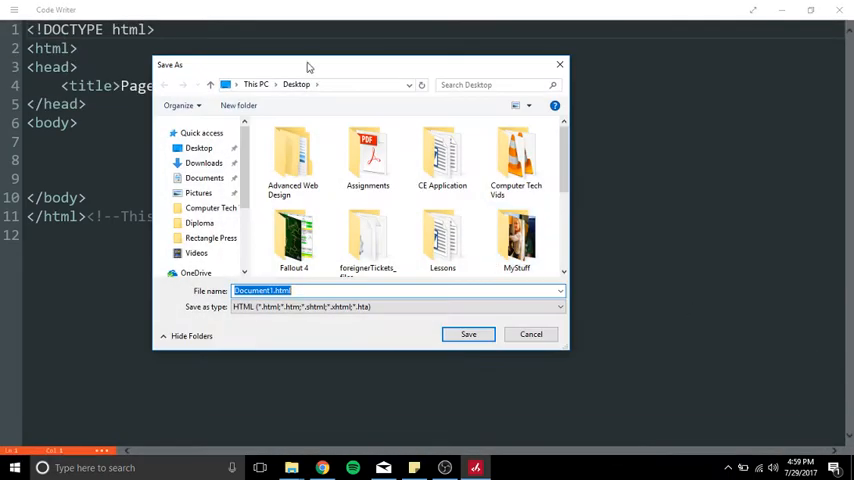
{"action": "left_click_drag", "start_coordinate": [310, 64], "coordinate": [488, 76]}
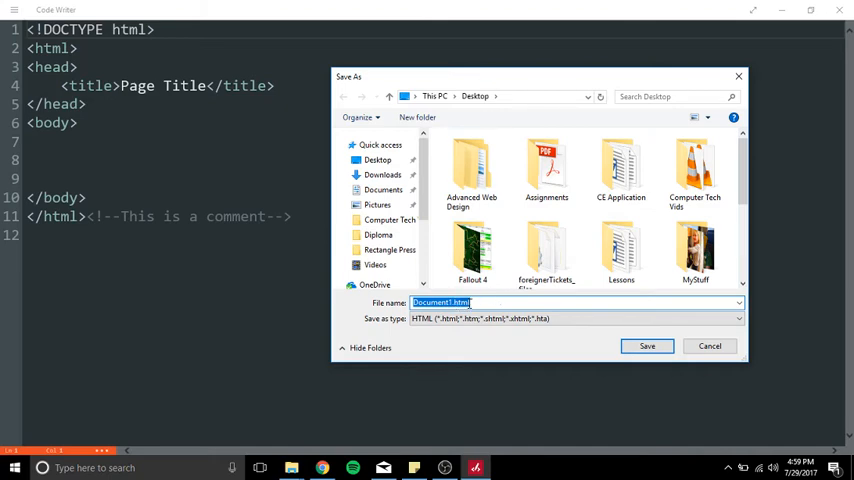
{"action": "left_click", "coordinate": [472, 302]}
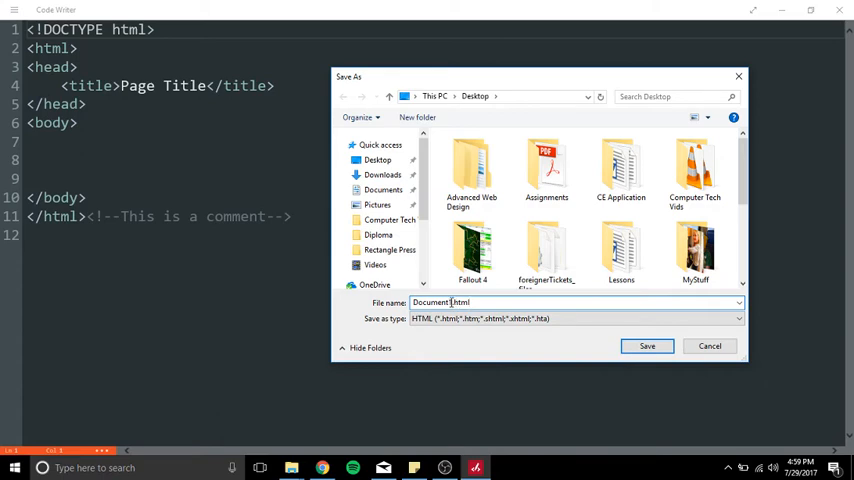
{"action": "double_click", "coordinate": [430, 302]}
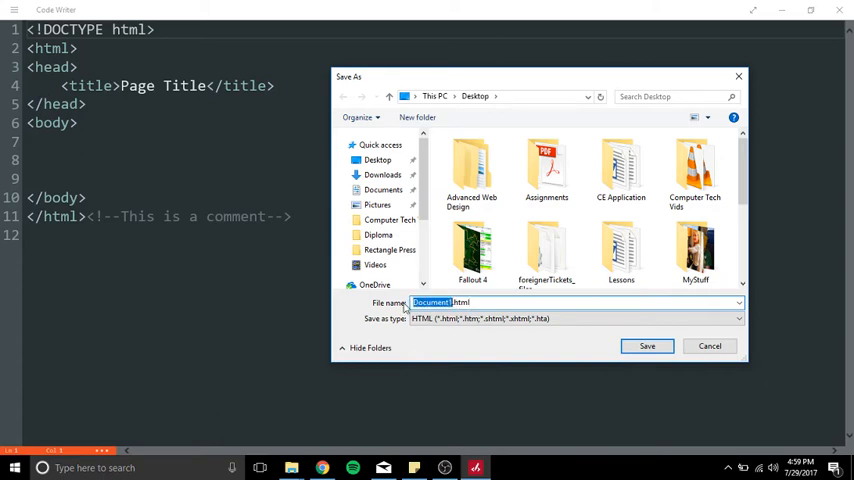
{"action": "type", "text": "AboutM"}
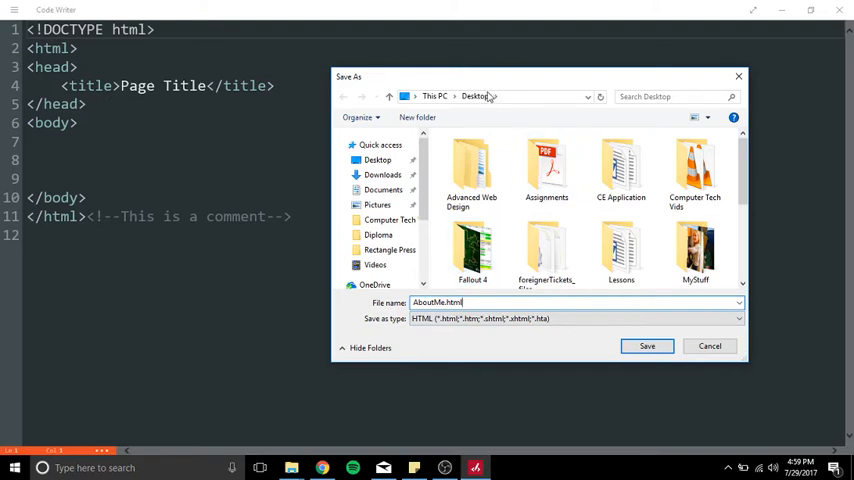
{"action": "mouse_move", "coordinate": [484, 108]}
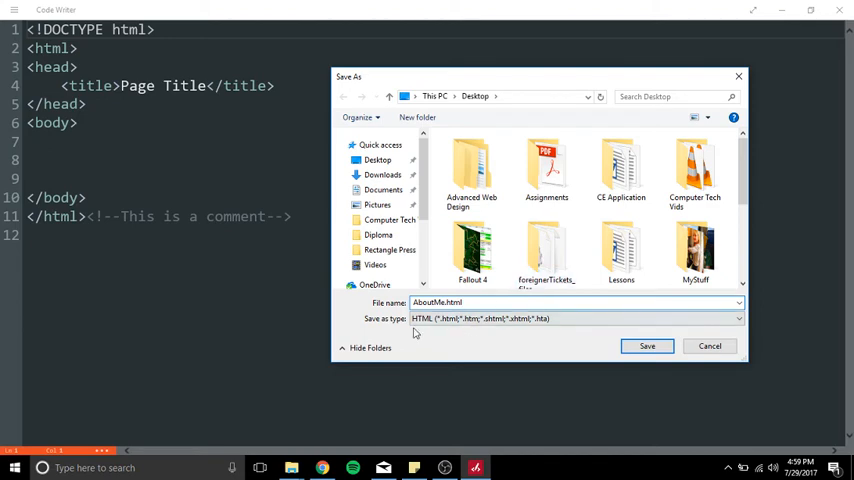
{"action": "left_click", "coordinate": [648, 344]}
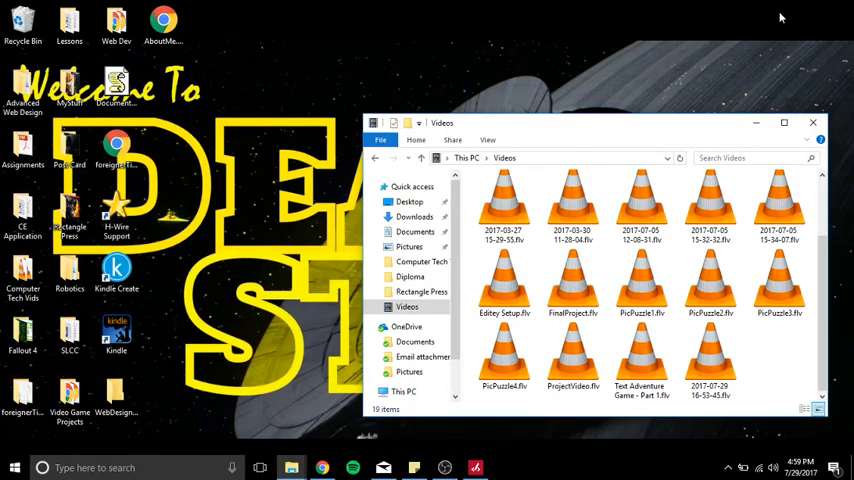
Close the Videos folder window to reveal the desktop with the AboutMe file.
{"action": "left_click", "coordinate": [810, 122]}
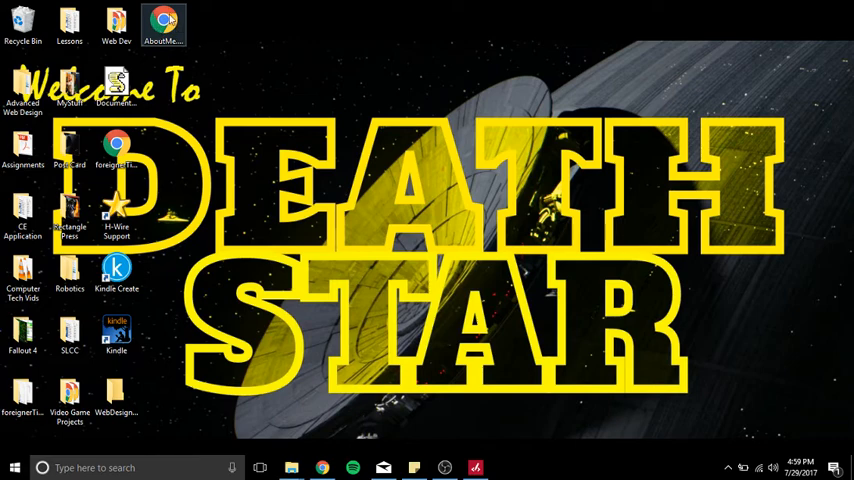
{"action": "mouse_move", "coordinate": [158, 28]}
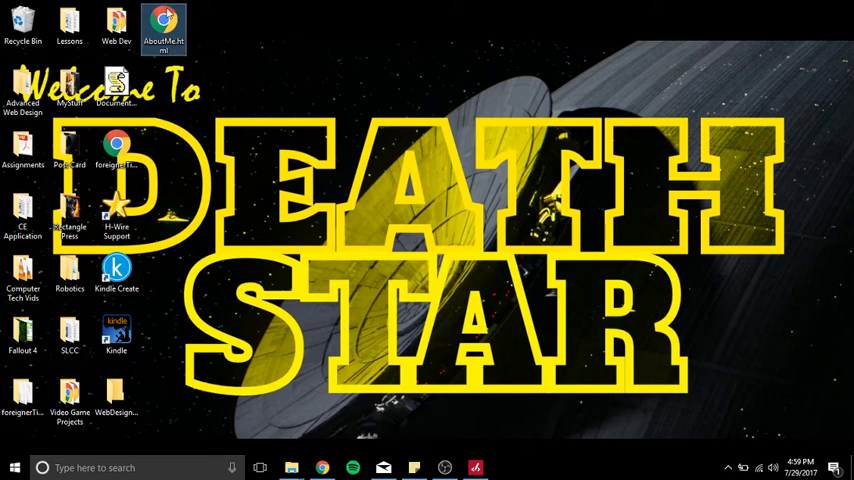
{"action": "mouse_move", "coordinate": [156, 22]}
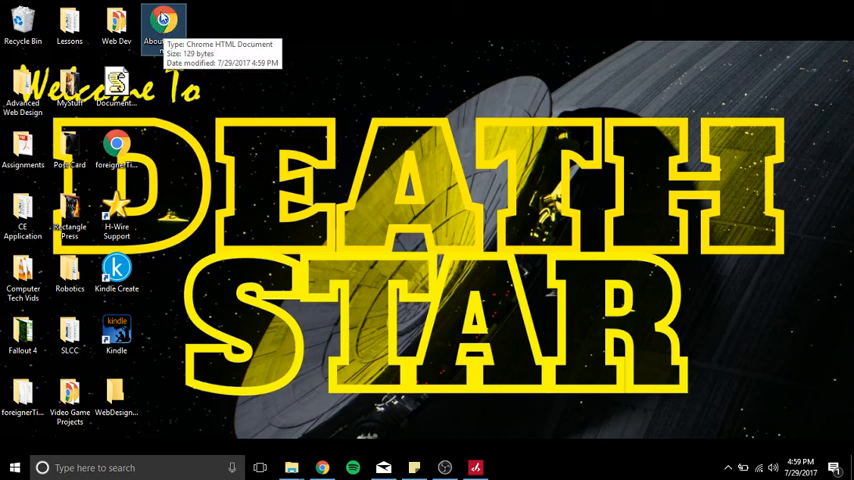
{"action": "mouse_move", "coordinate": [196, 20]}
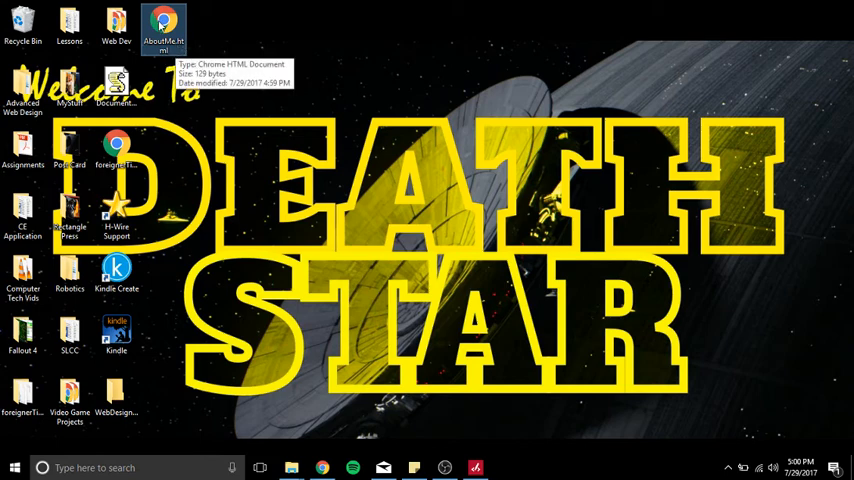
{"action": "mouse_move", "coordinate": [242, 32]}
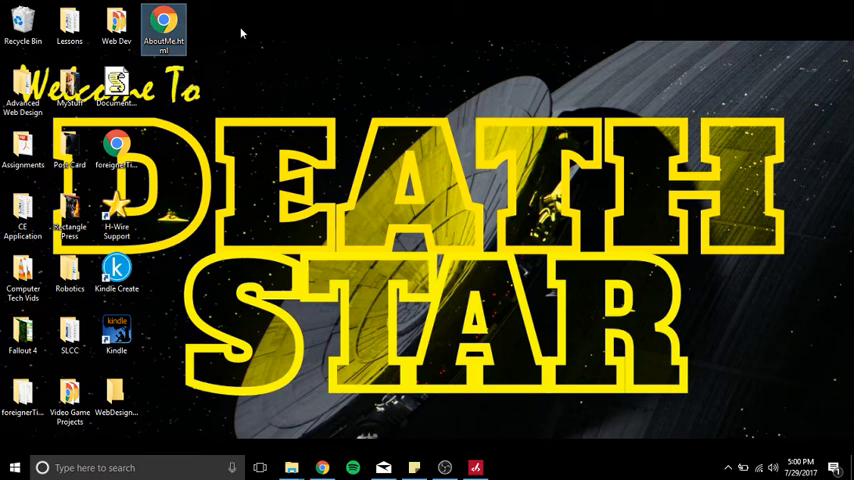
{"action": "mouse_move", "coordinate": [204, 52]}
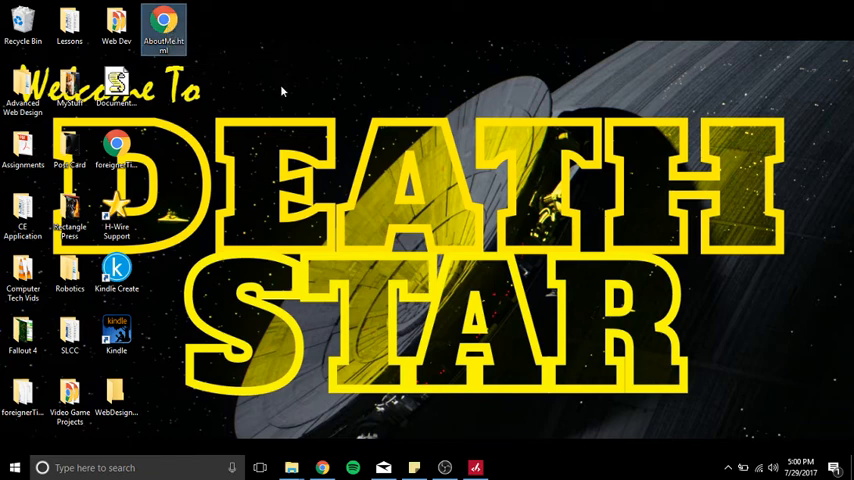
{"action": "mouse_move", "coordinate": [156, 20]}
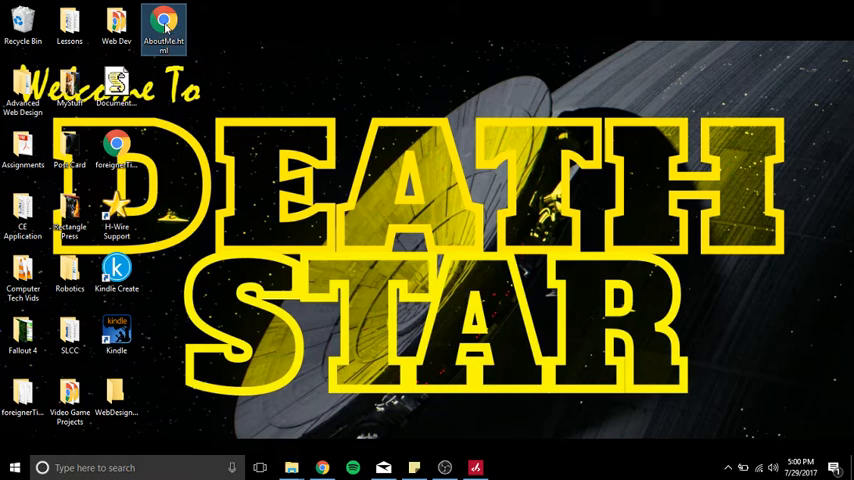
Open the saved AboutMe.html from the desktop in Chrome, showing a blank page titled Page Title.
{"action": "double_click", "coordinate": [154, 22]}
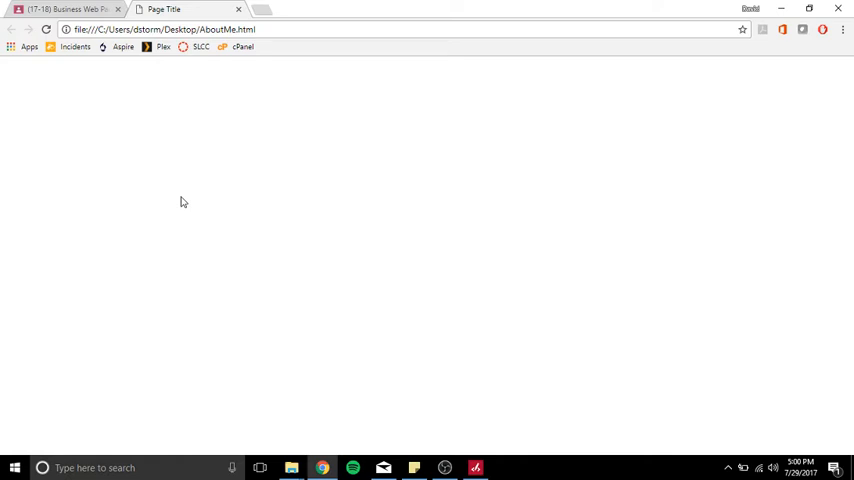
{"action": "mouse_move", "coordinate": [106, 192]}
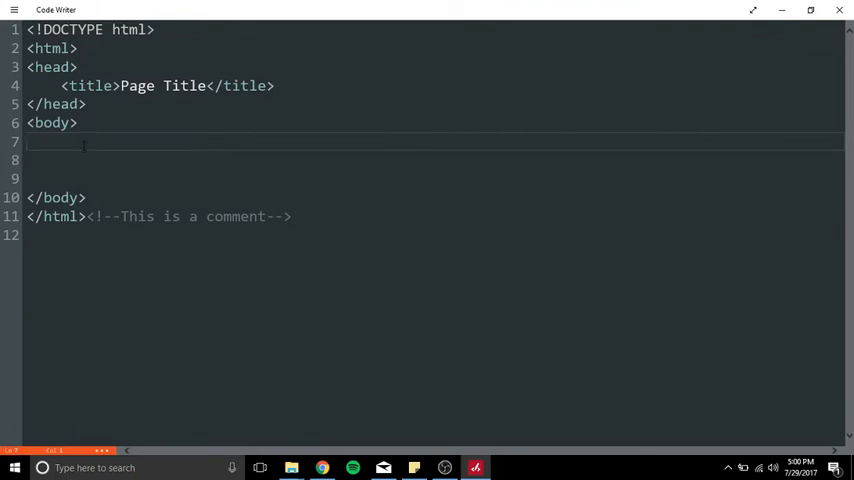
Add an <h1> heading containing the name David Storm inside the page body.
{"action": "type", "text": "<h1</h1>"}
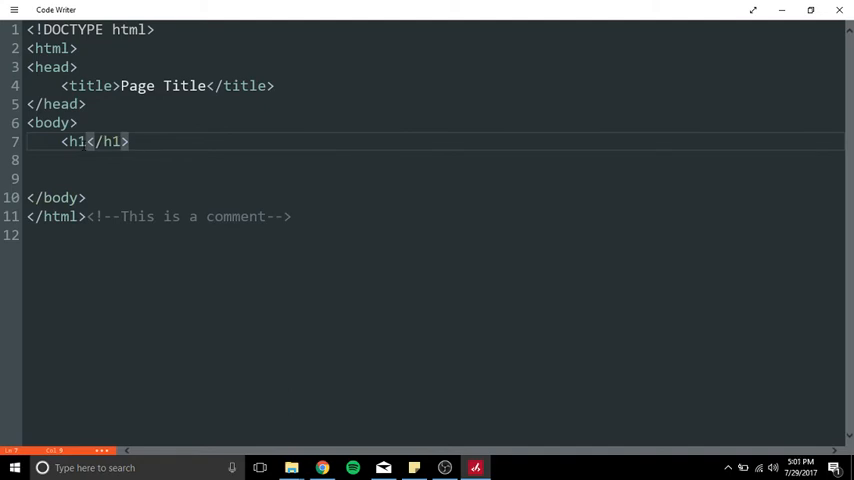
{"action": "key", "text": "Backspace"}
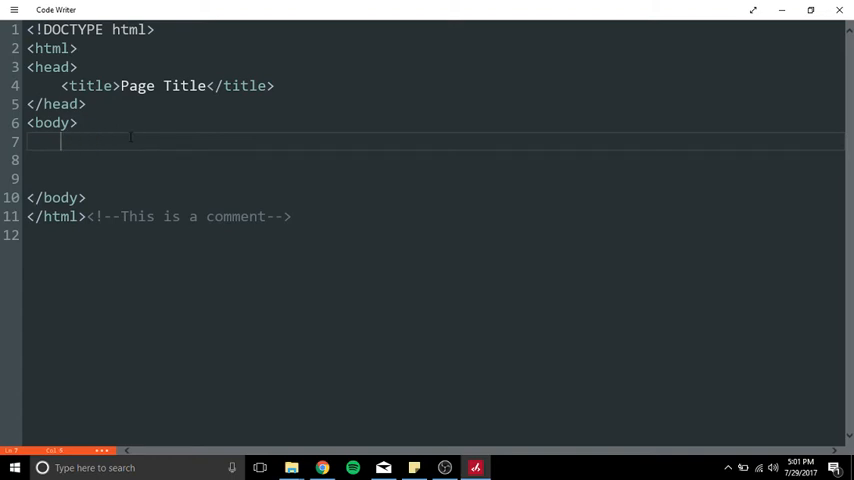
{"action": "type", "text": "<"}
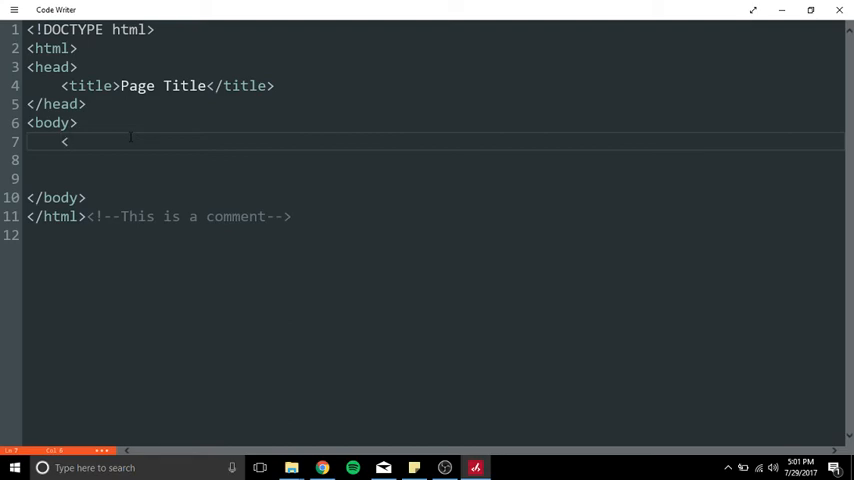
{"action": "type", "text": "h1></h1>"}
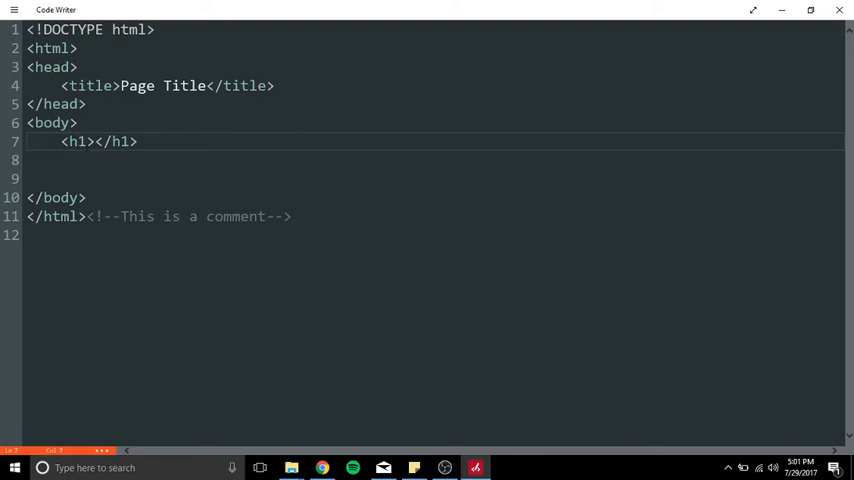
{"action": "double_click", "coordinate": [78, 140]}
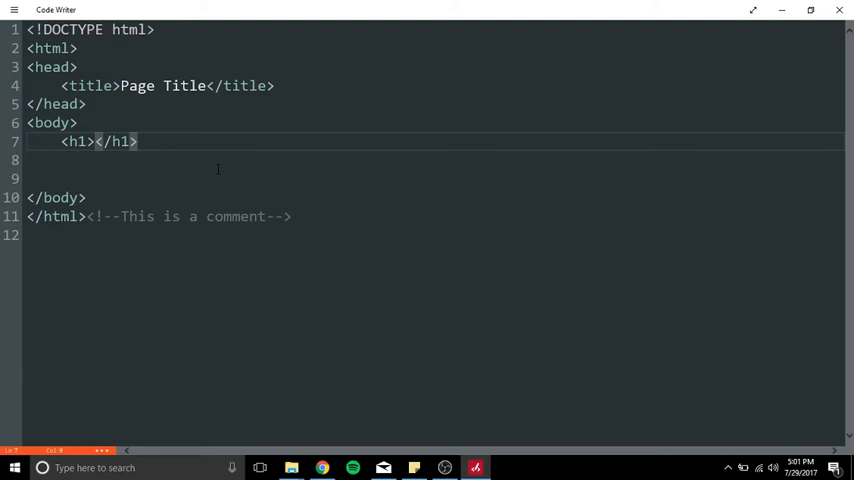
{"action": "type", "text": "David S"}
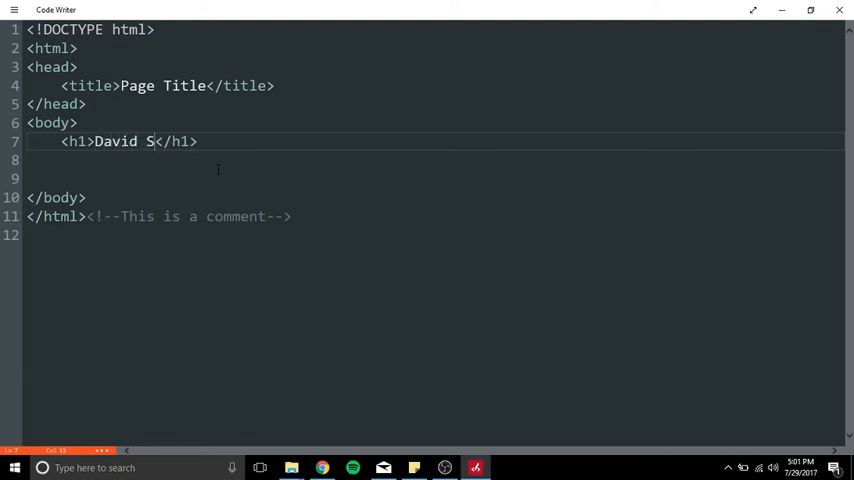
{"action": "type", "text": "torm"}
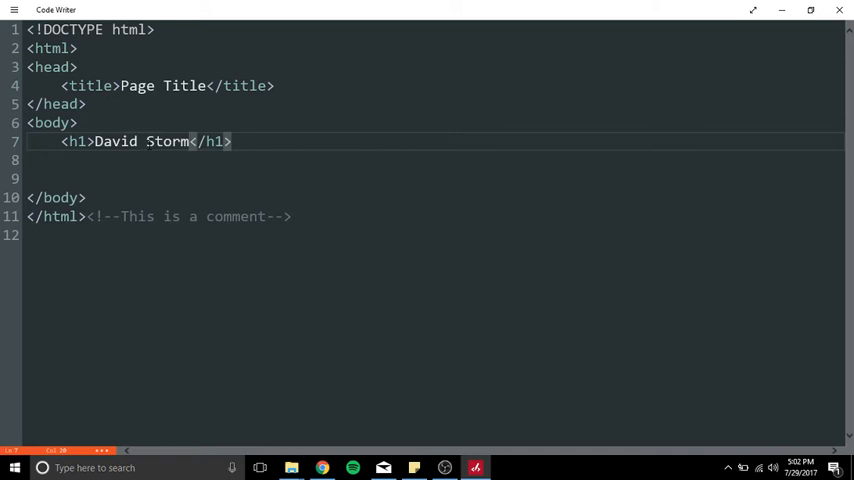
Dismiss the app commands and return to the full code view with the name heading.
{"action": "left_click", "coordinate": [12, 12]}
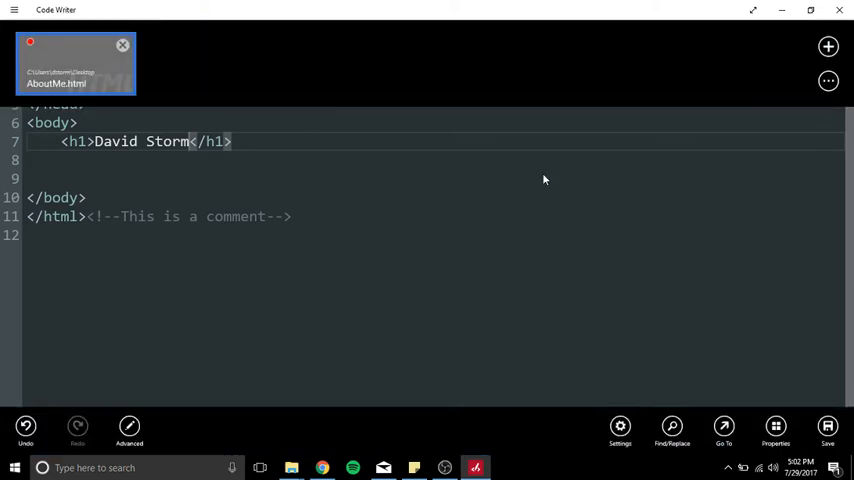
{"action": "left_click", "coordinate": [820, 428]}
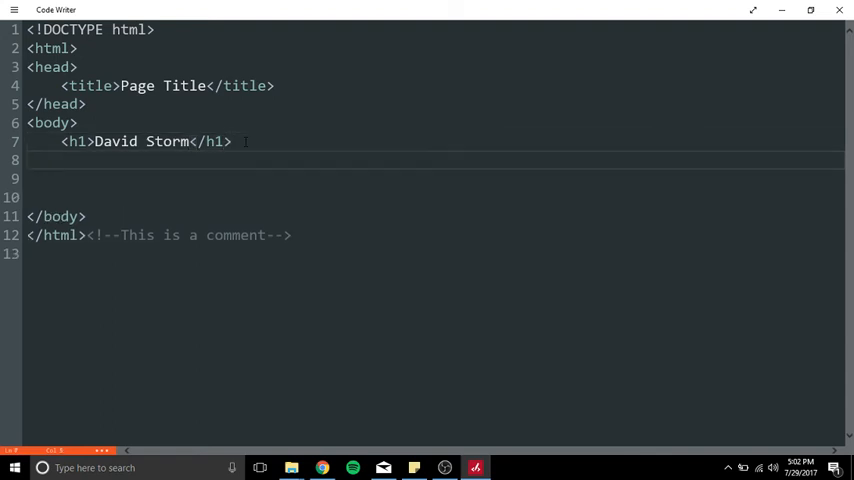
Add an <h2> heading and a paragraph each containing David Storm below the main heading.
{"action": "type", "text": "<h"}
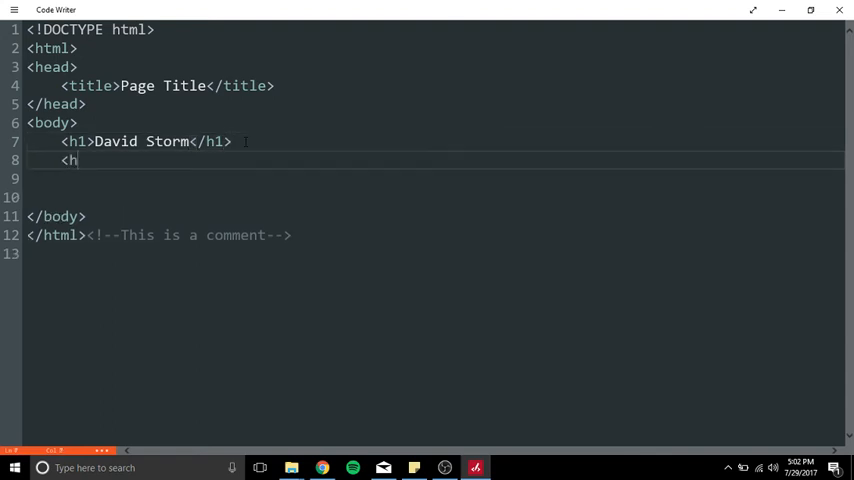
{"action": "type", "text": "2></h2>"}
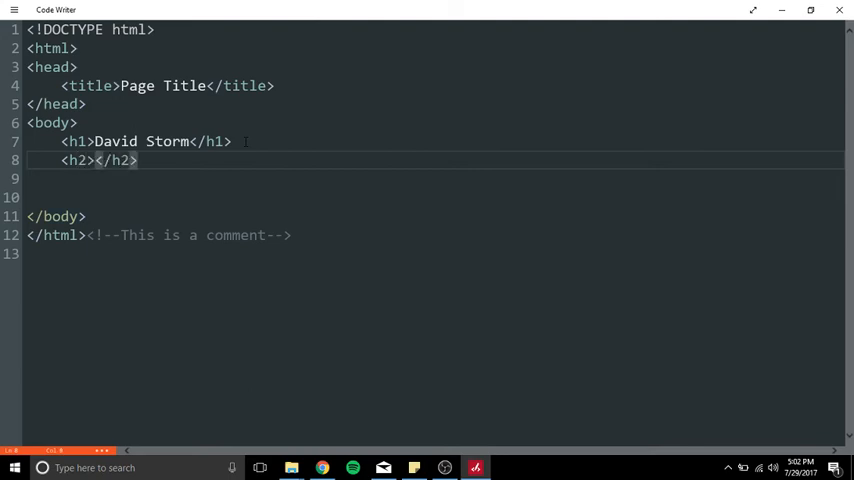
{"action": "type", "text": "D"}
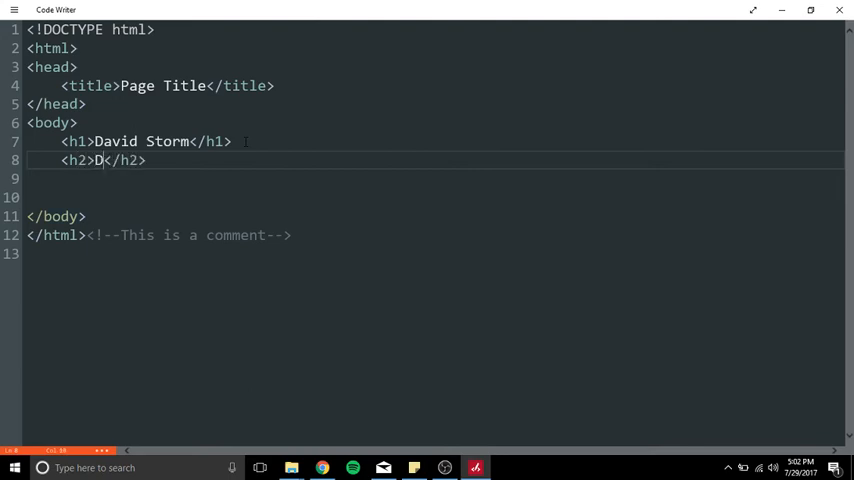
{"action": "type", "text": "avid Storm"}
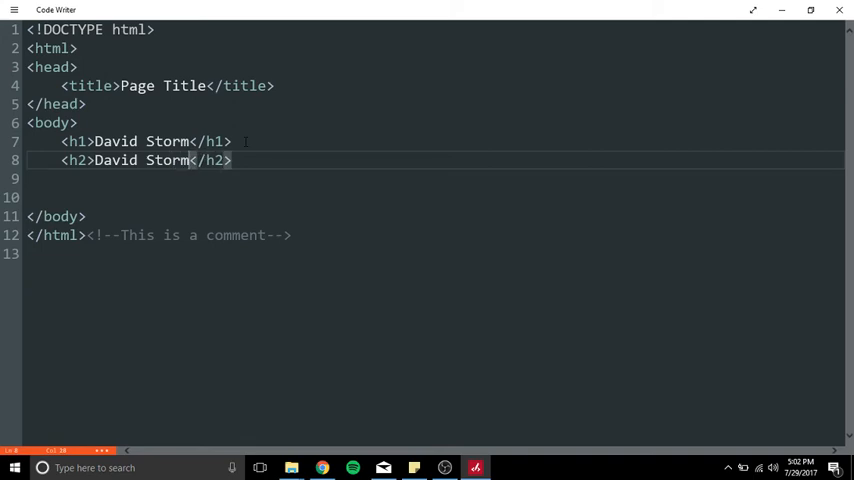
{"action": "left_click", "coordinate": [12, 12]}
{"action": "type", "text": "<p></p>"}
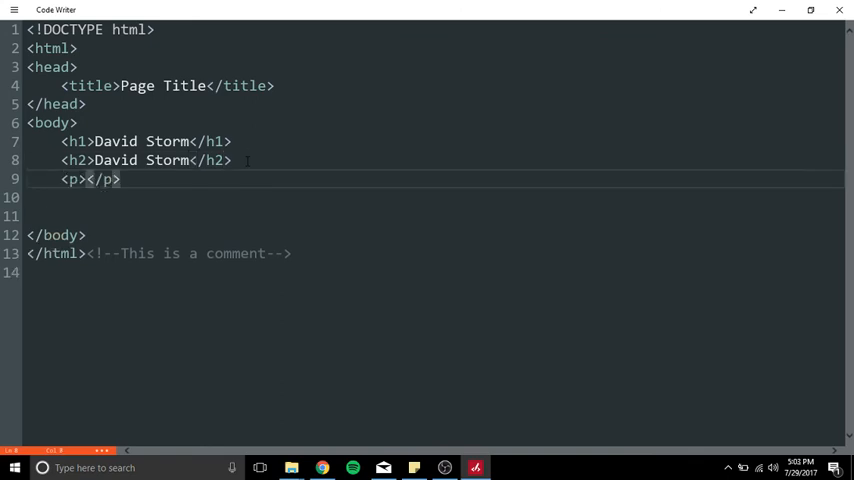
{"action": "type", "text": "David Sto"}
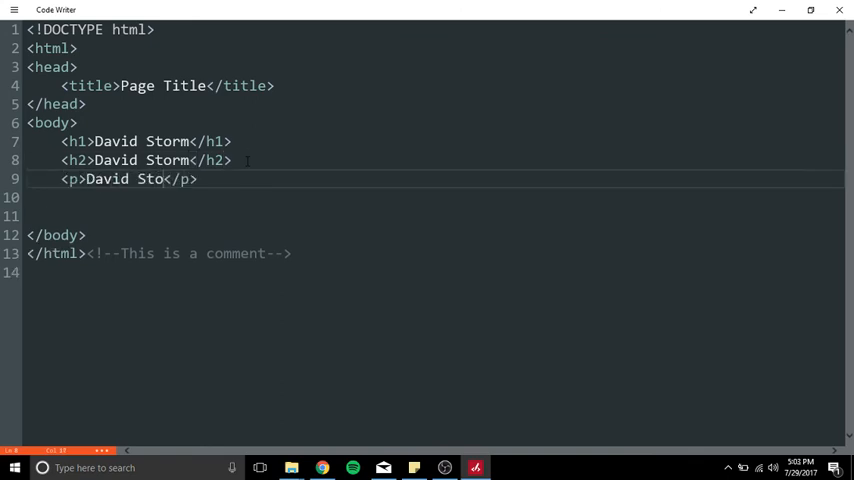
{"action": "type", "text": "rm"}
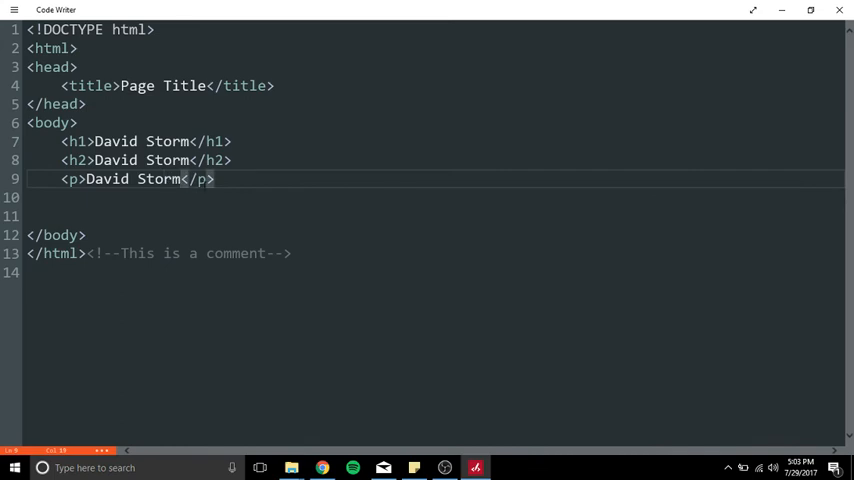
{"action": "left_click", "coordinate": [12, 12]}
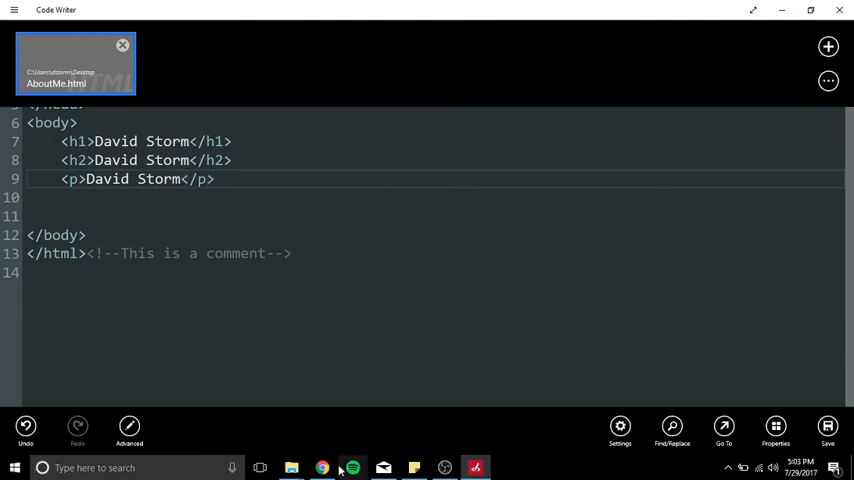
Preview the page in Chrome showing two headings and paragraph text, then return to the editor.
{"action": "left_click", "coordinate": [322, 468]}
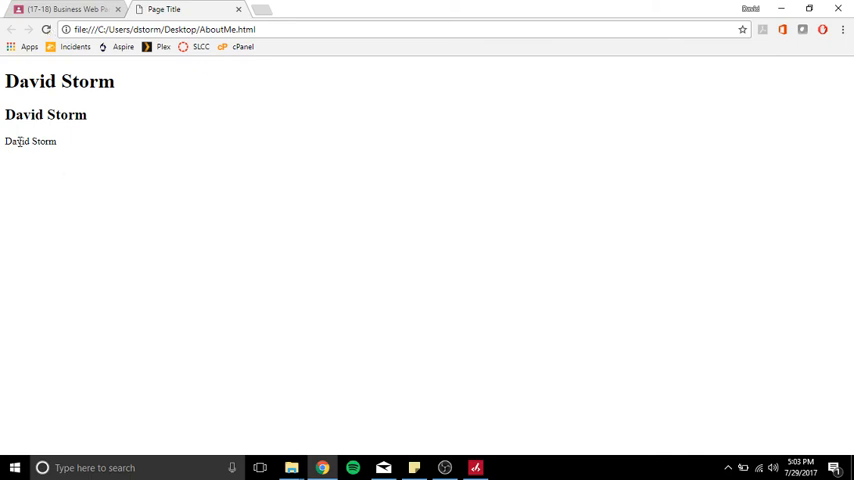
{"action": "mouse_move", "coordinate": [86, 140]}
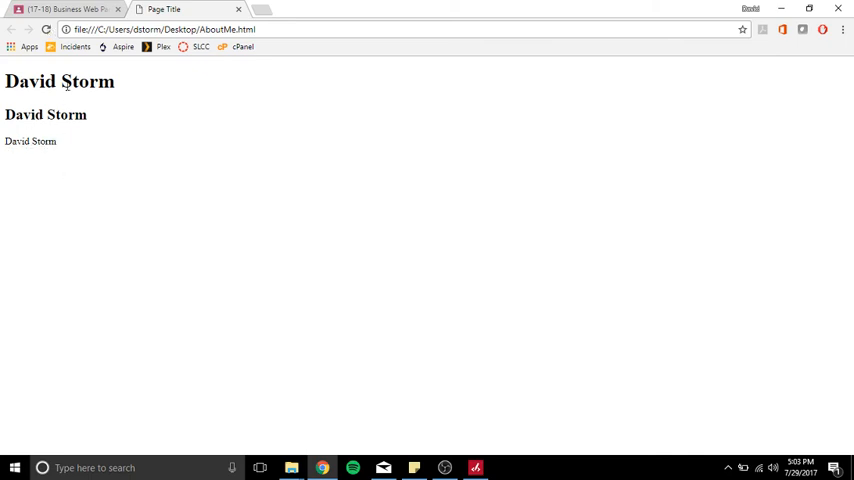
{"action": "mouse_move", "coordinate": [176, 104]}
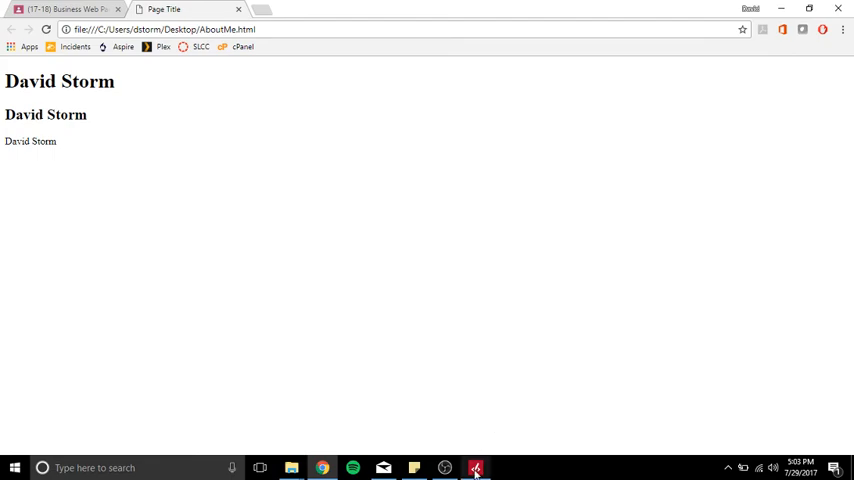
{"action": "left_click", "coordinate": [474, 468]}
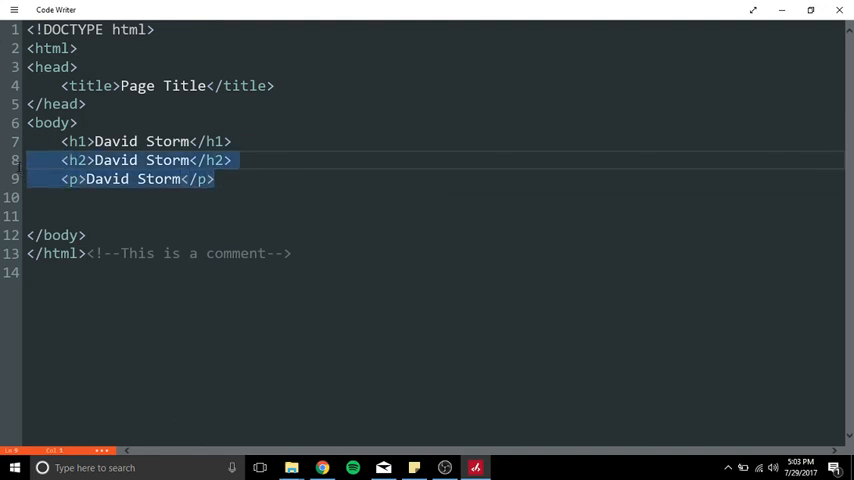
Remove the h2 and paragraph lines and change the page title to 'About Me'.
{"action": "key", "text": "Delete"}
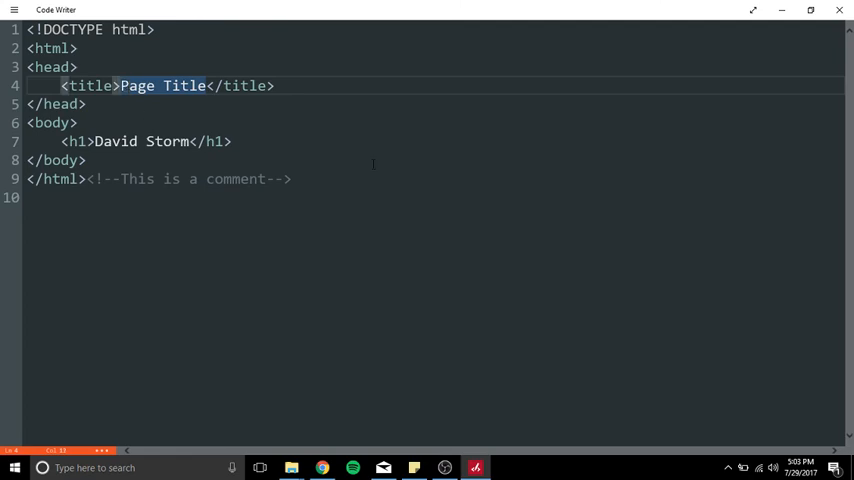
{"action": "type", "text": "About M"}
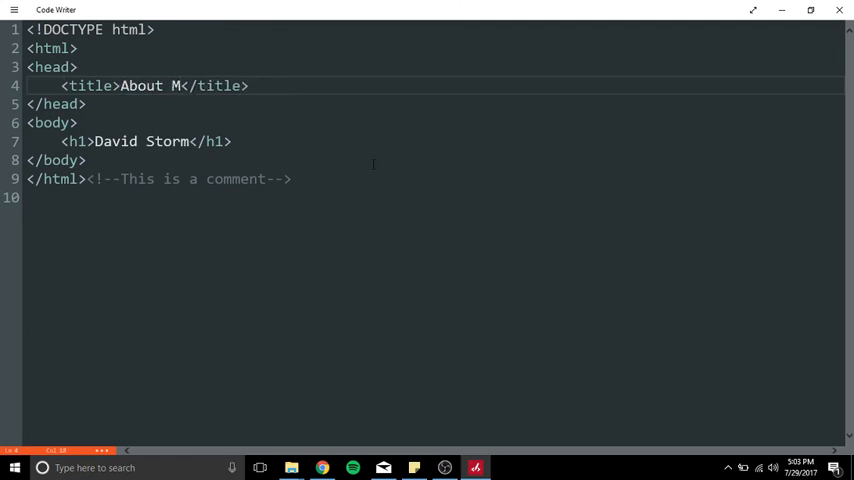
{"action": "type", "text": "e"}
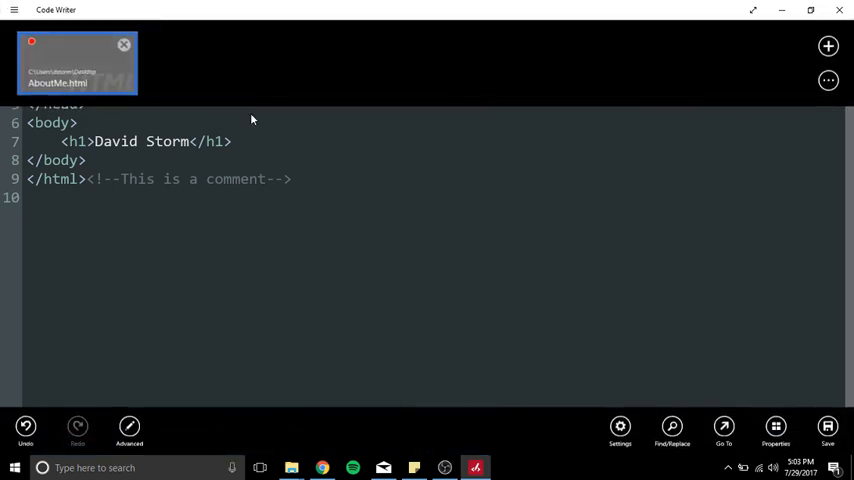
{"action": "left_click", "coordinate": [848, 424]}
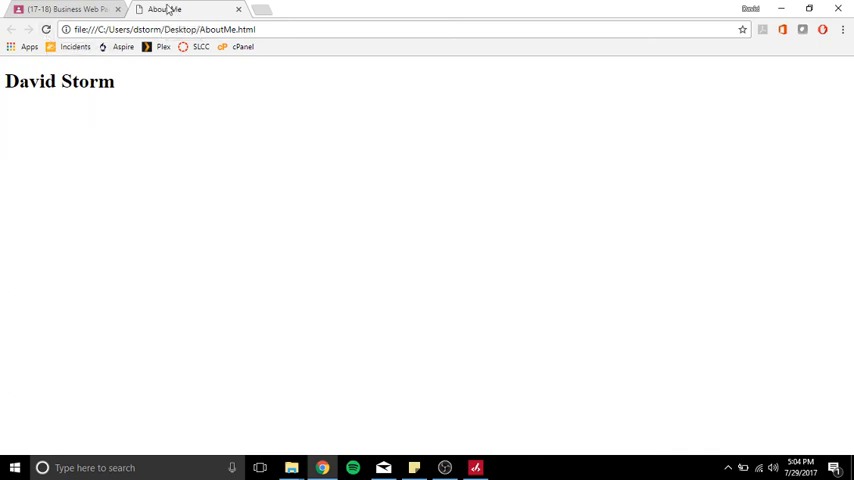
{"action": "mouse_move", "coordinate": [172, 8]}
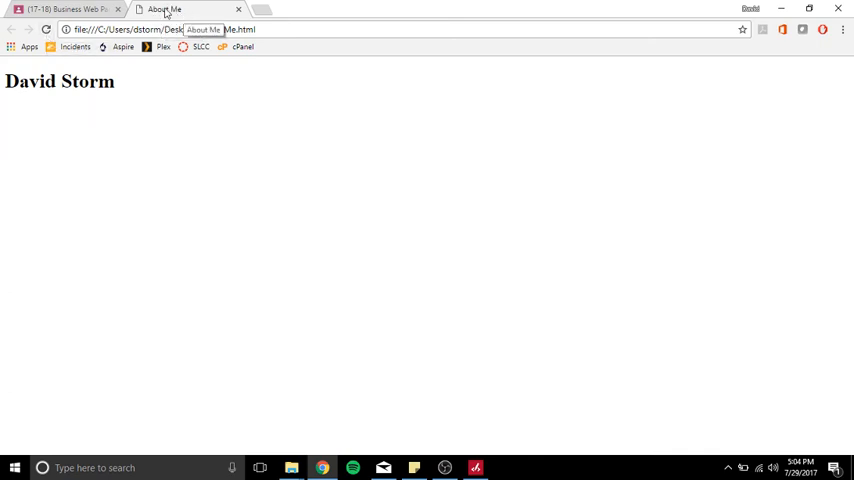
Delete the leftover comment after the closing </html> tag.
{"action": "left_click", "coordinate": [476, 468]}
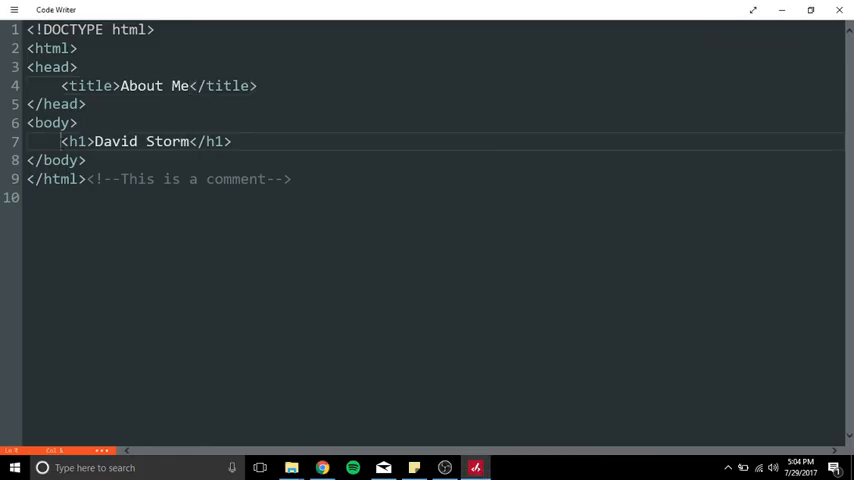
{"action": "left_click_drag", "start_coordinate": [60, 140], "coordinate": [232, 140]}
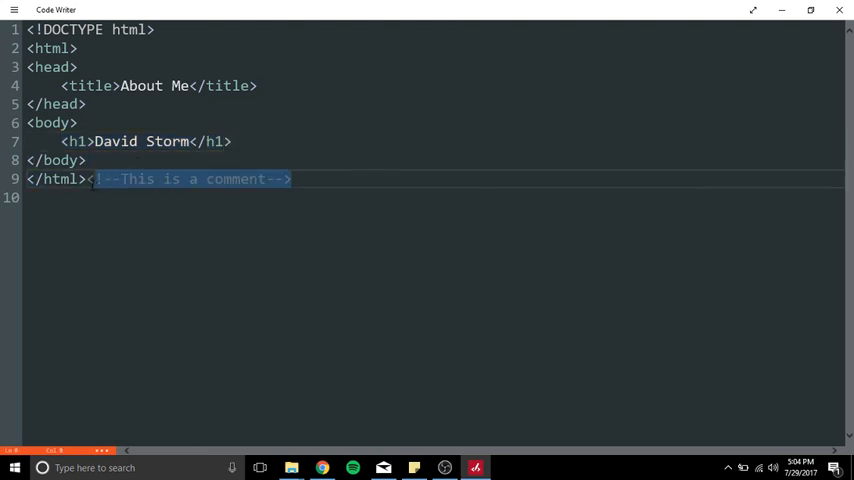
{"action": "key", "text": "Delete"}
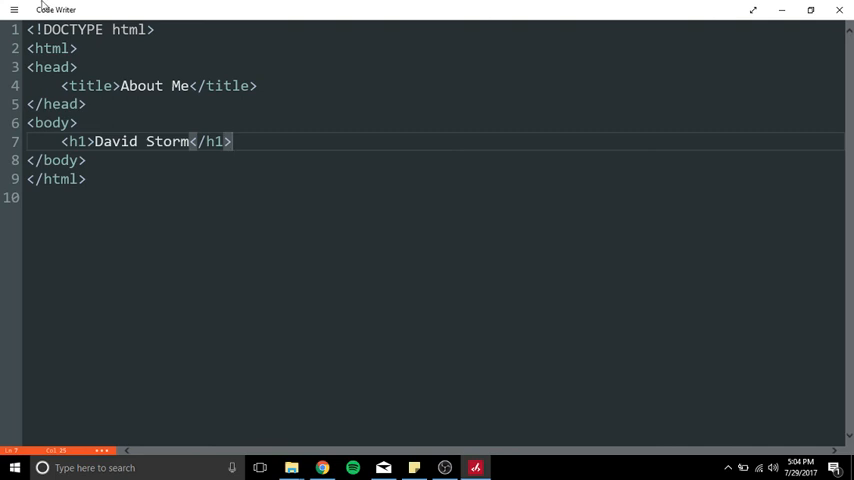
View the finished About Me page in Chrome, then return to the Google Classroom stream.
{"action": "left_click", "coordinate": [12, 12]}
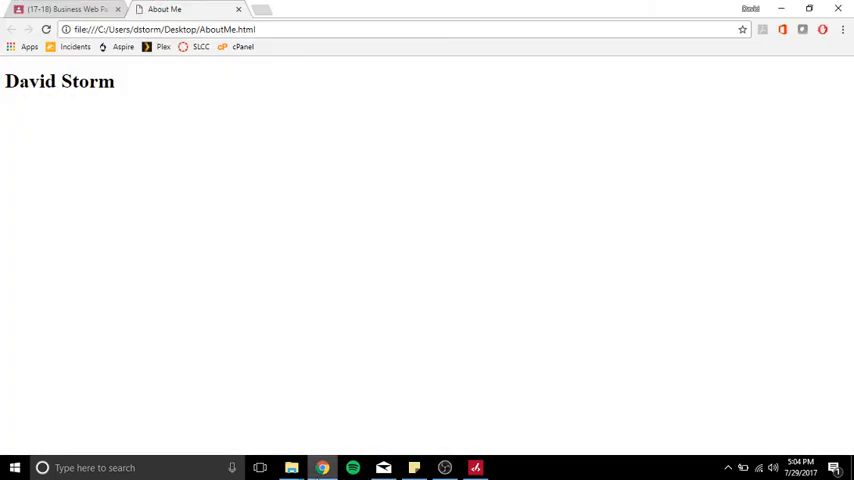
{"action": "left_click", "coordinate": [64, 14]}
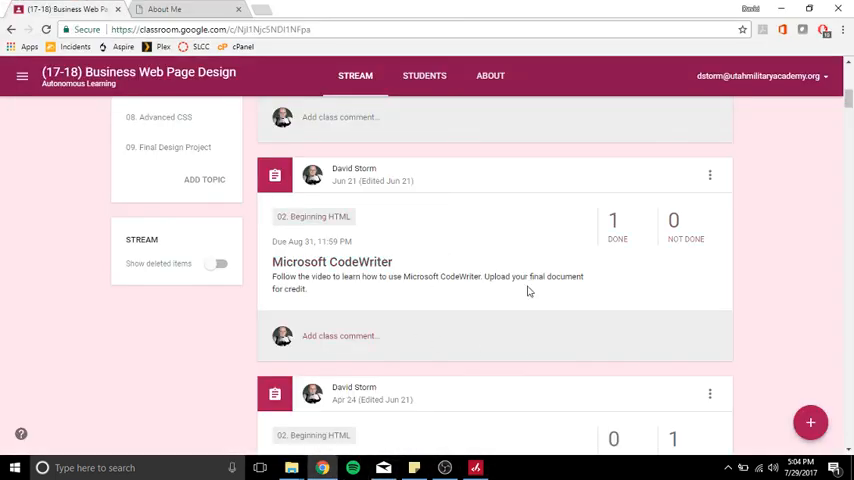
{"action": "mouse_move", "coordinate": [480, 304]}
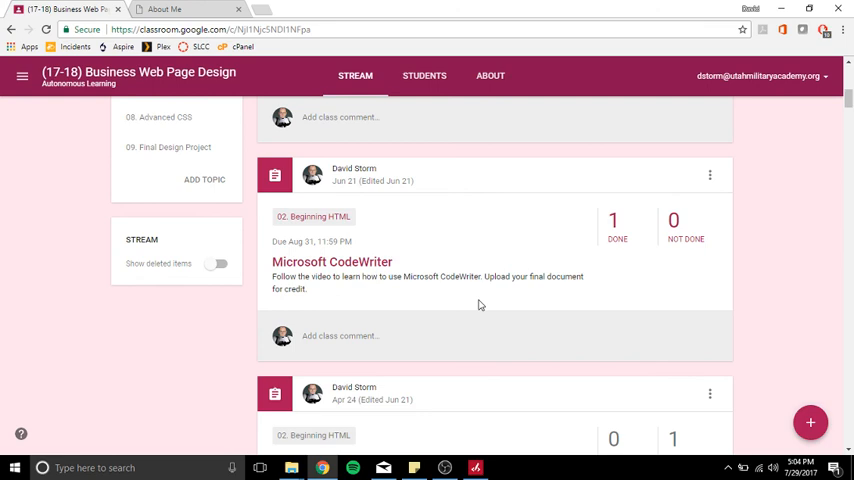